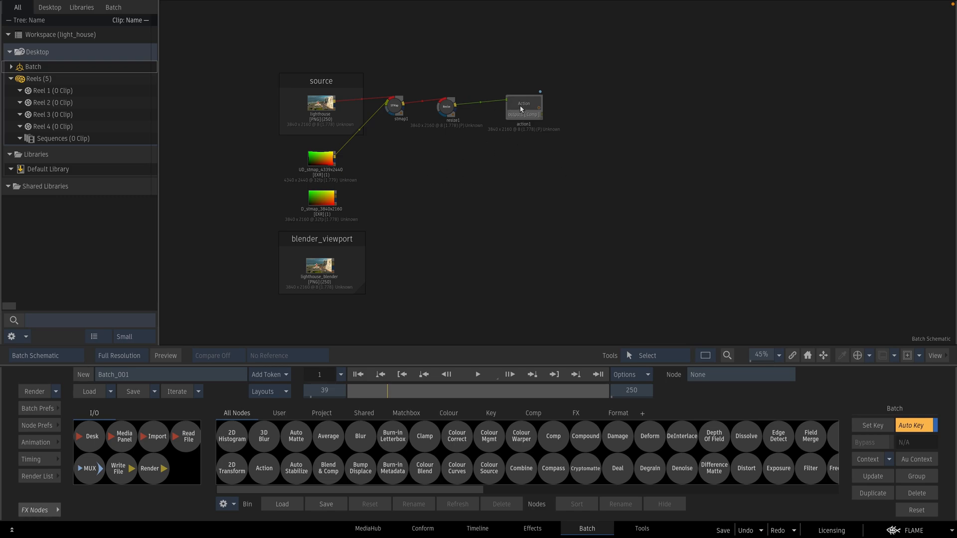
- Select action1 and compare the lighthouse source footage with the Blender render
click(522, 108)
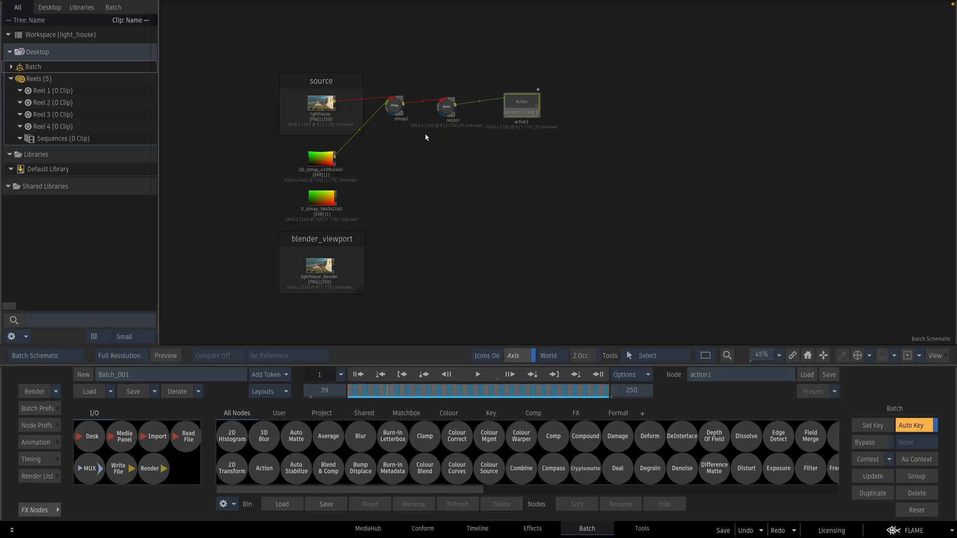
mouse_move(448, 292)
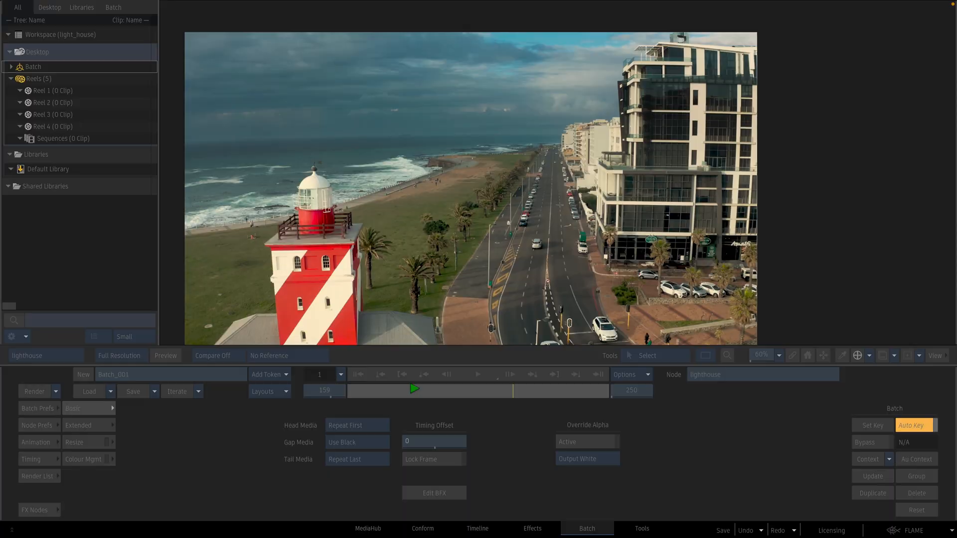
click(379, 374)
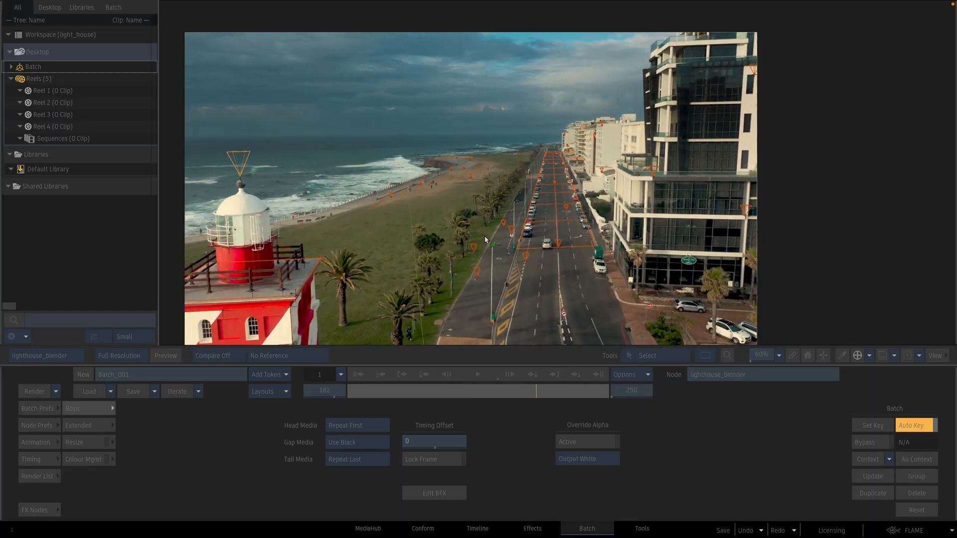
click(359, 374)
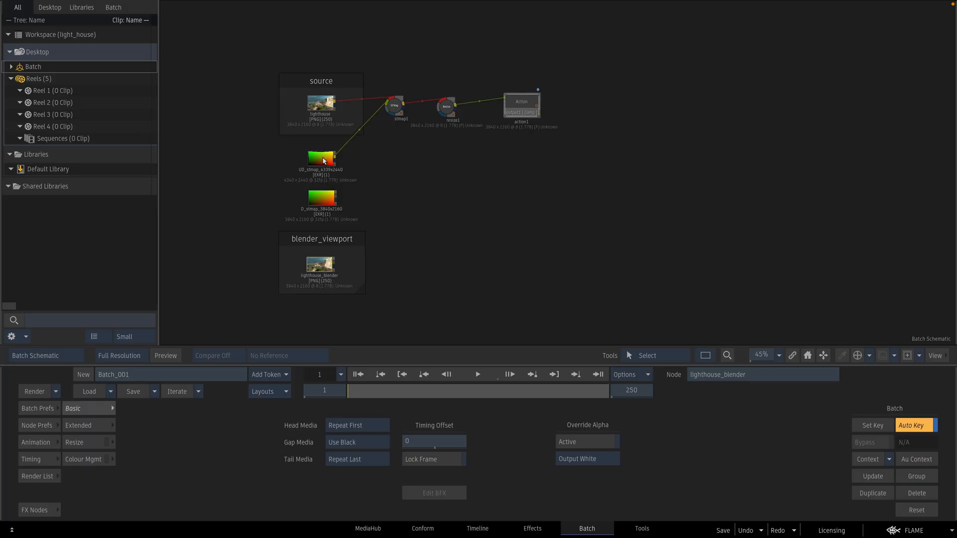
mouse_move(322, 198)
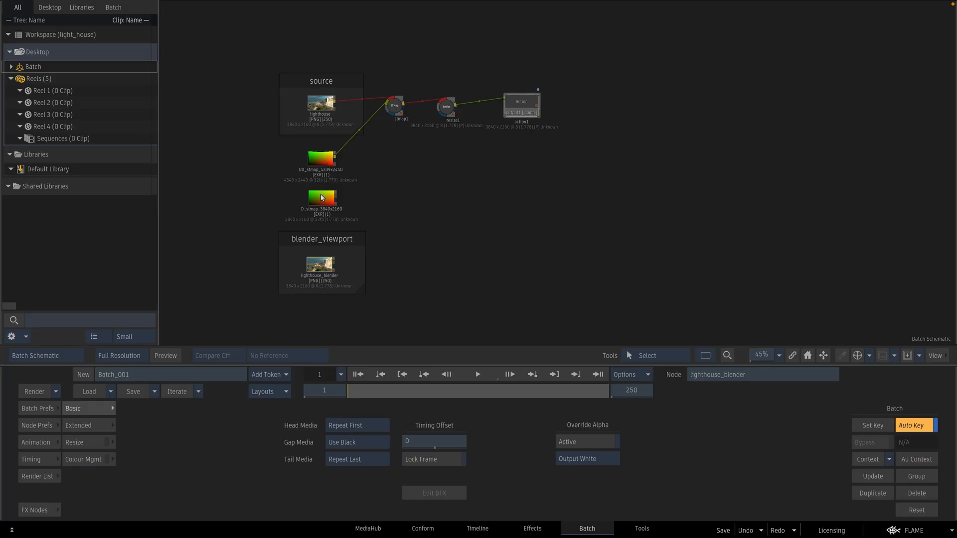
mouse_move(336, 251)
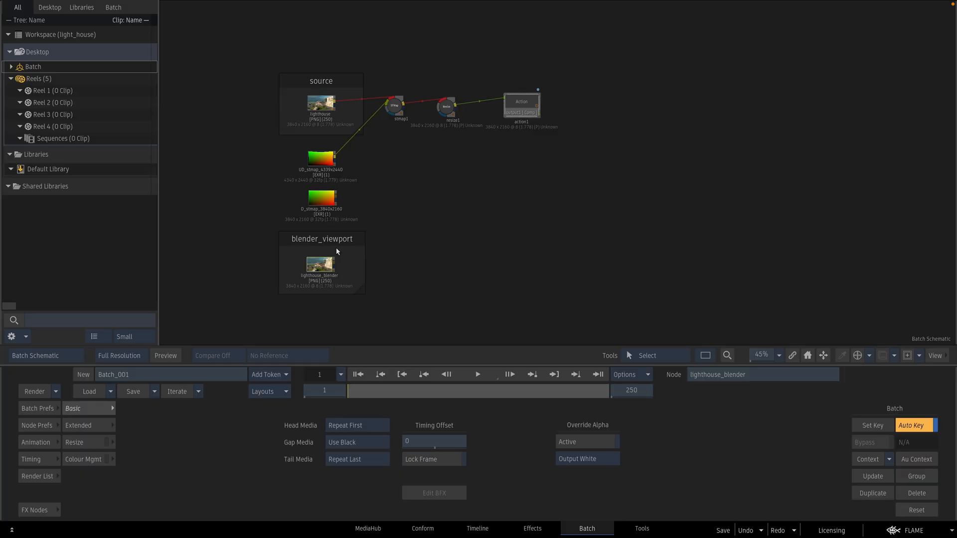
mouse_move(319, 267)
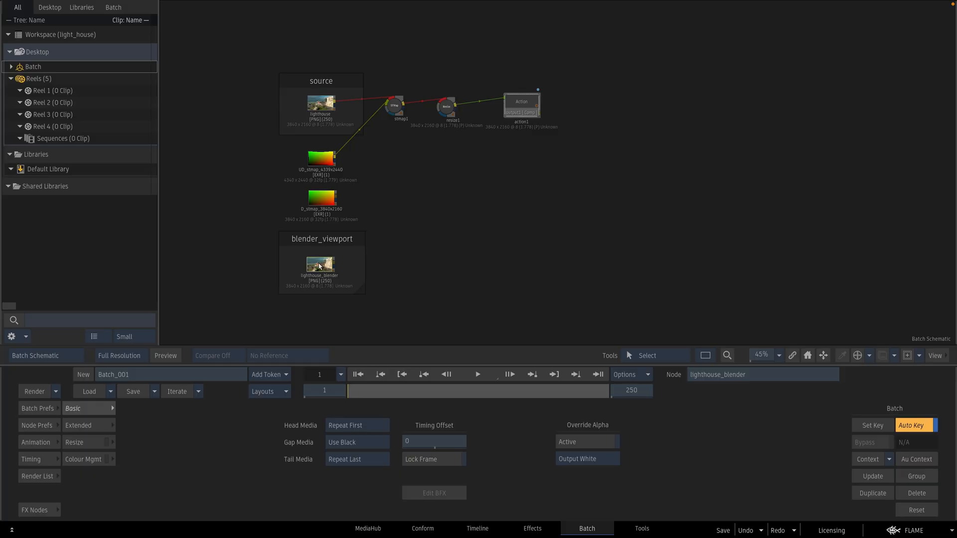
mouse_move(395, 108)
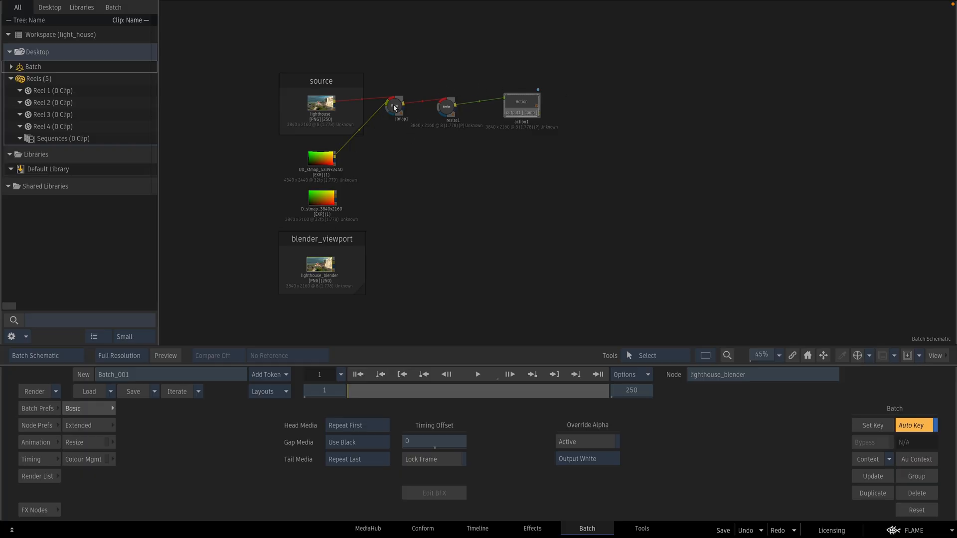
- View the stmap1 undistortion result and the resize1 output, returning to the batch graph each time
click(393, 104)
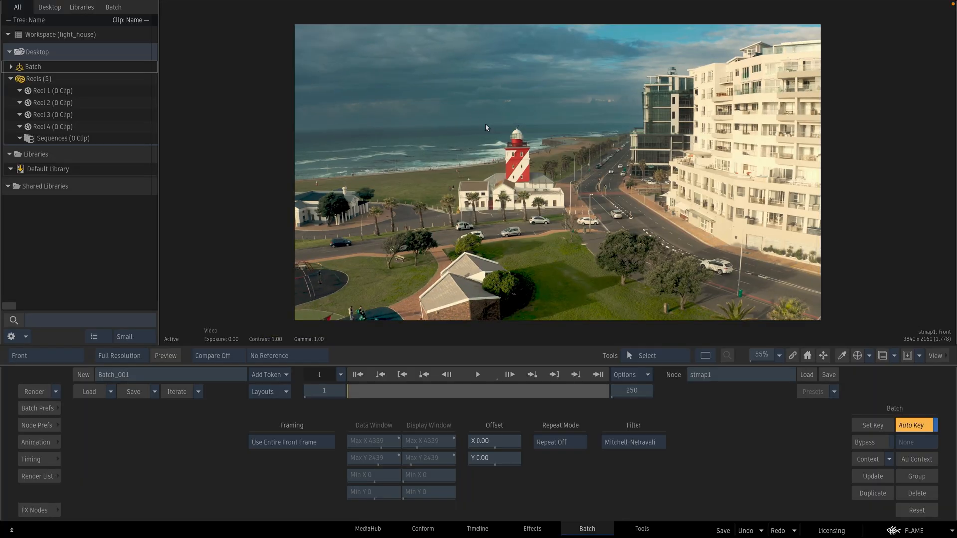
click(20, 356)
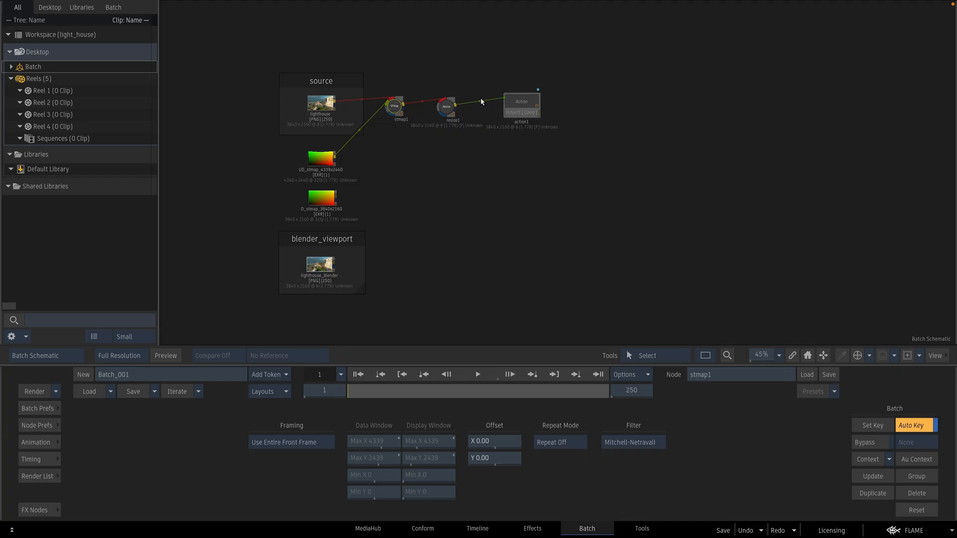
double_click(445, 107)
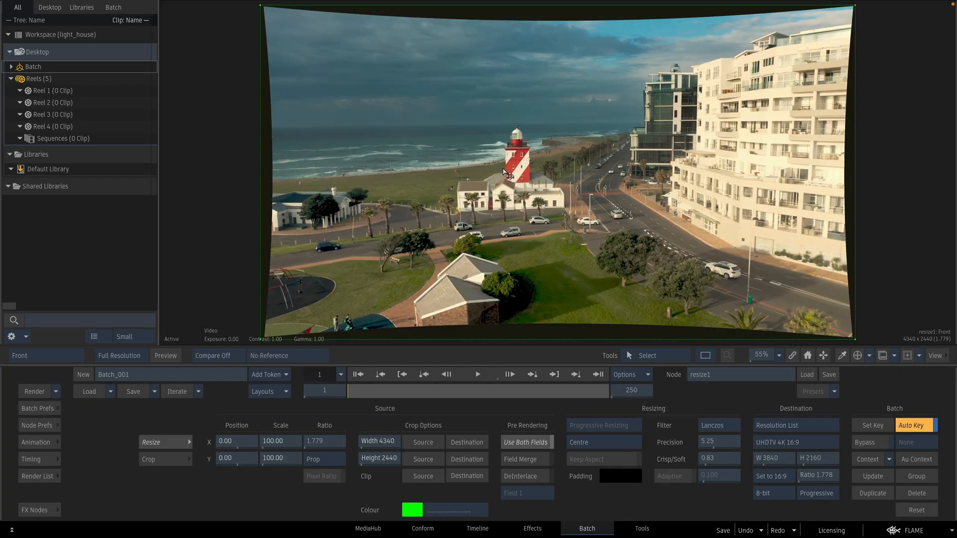
click(20, 356)
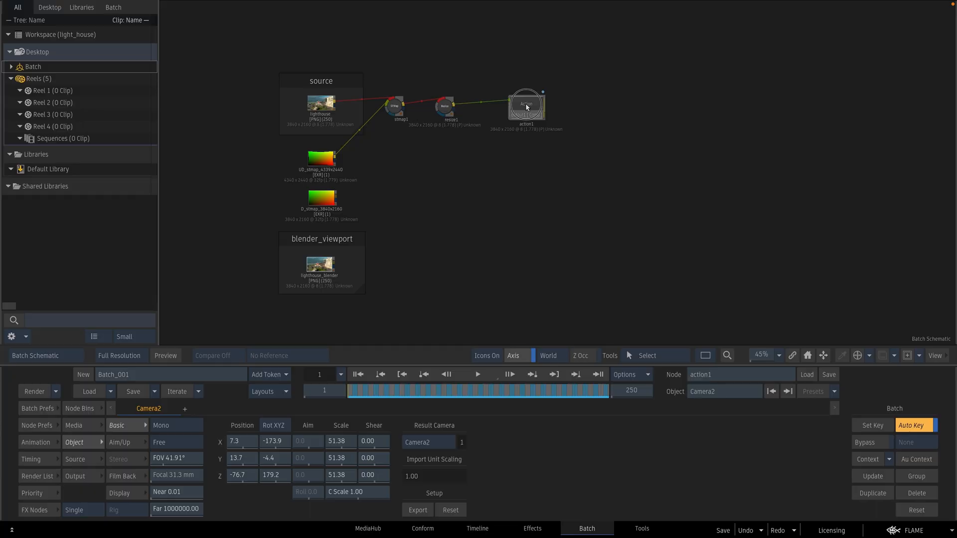
- Enter action1 and bring up its Camera2 settings
double_click(525, 104)
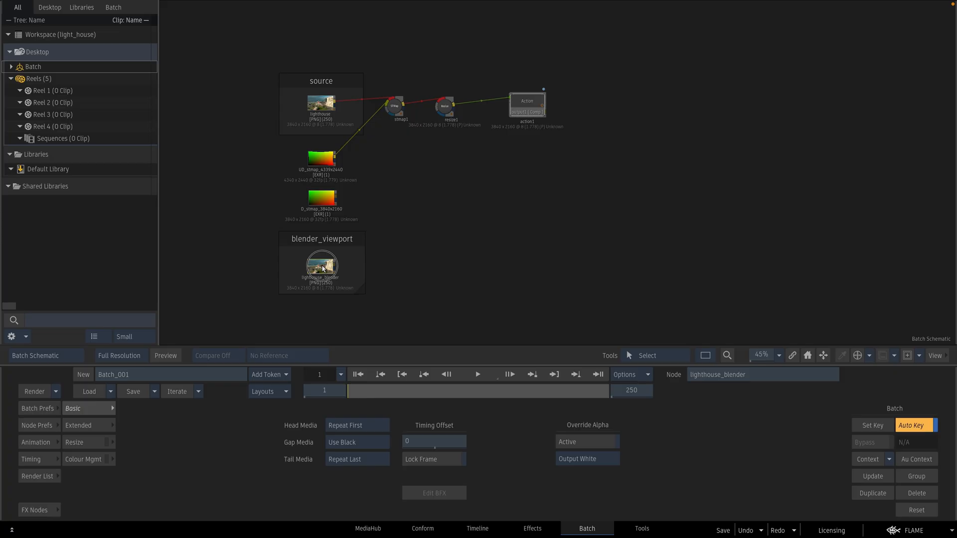
click(869, 458)
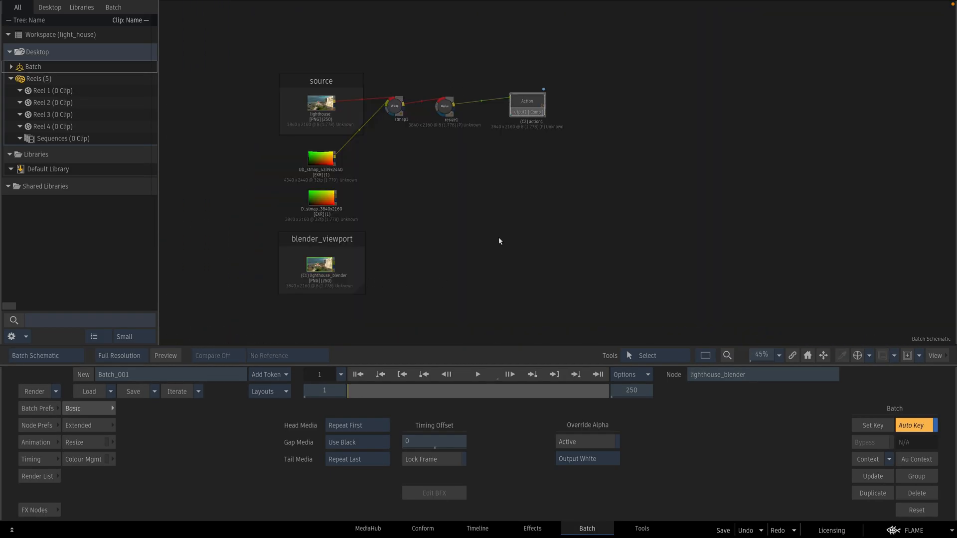
mouse_move(429, 195)
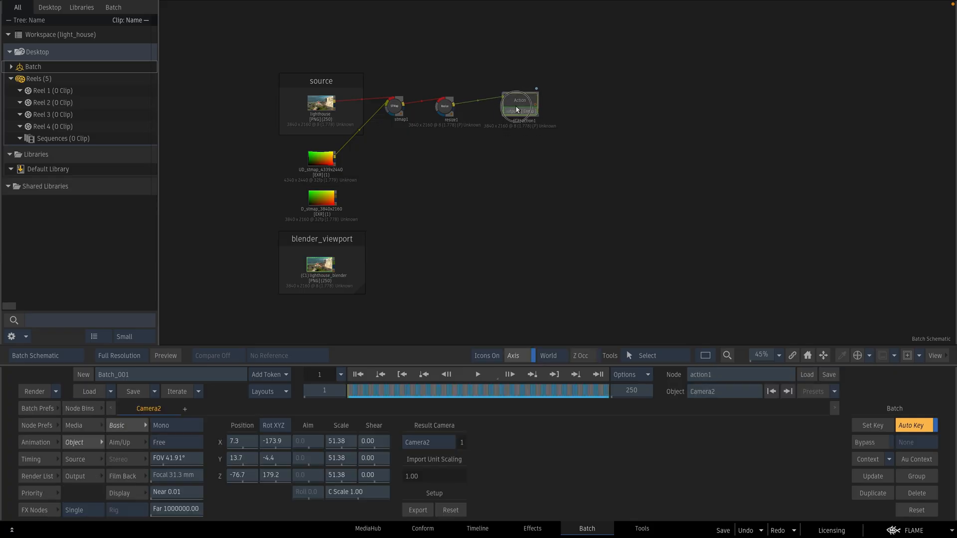
- Place a new Action node, action2, after action1 and enter its 3D scene with Camera2
double_click(518, 100)
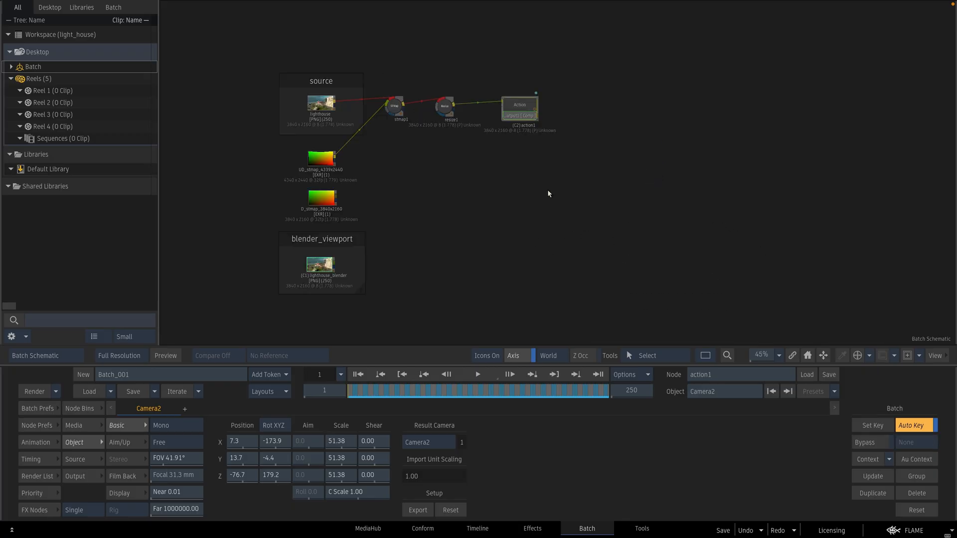
click(518, 110)
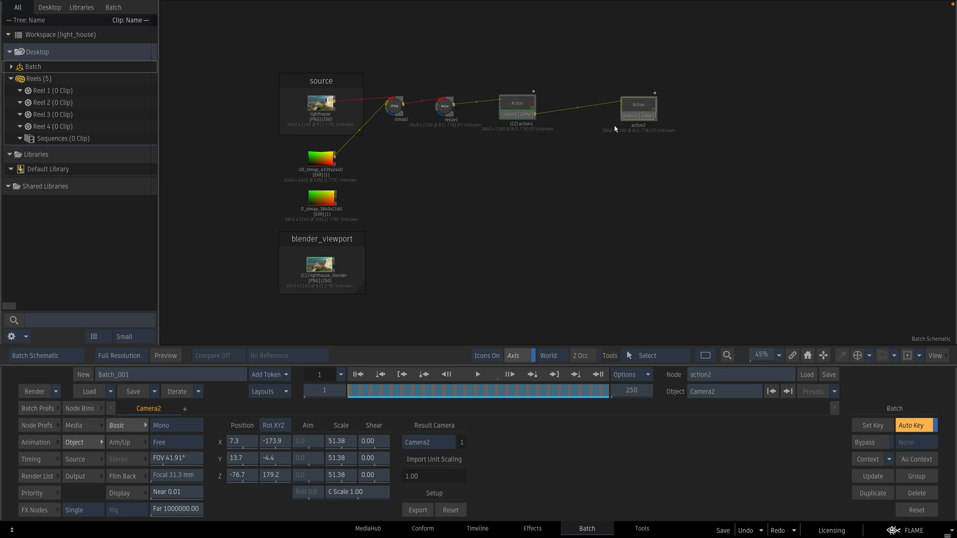
double_click(637, 105)
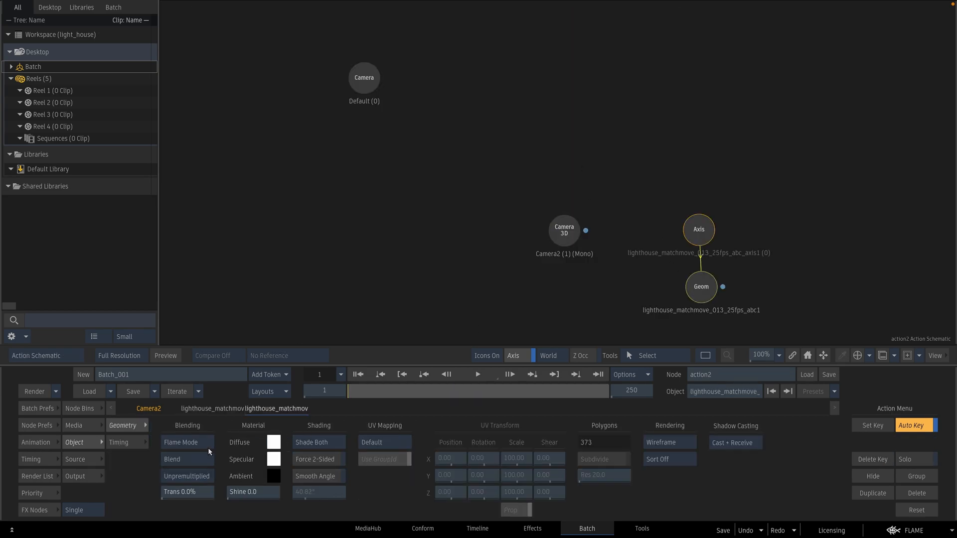
- Set the matchmove geometry's Diffuse colour to red and check the wireframe on other frames
click(273, 442)
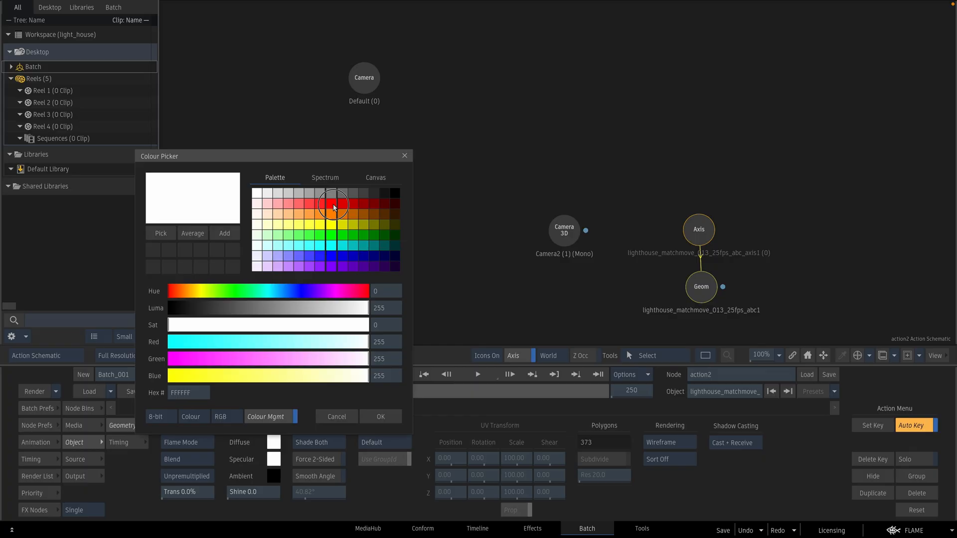
click(380, 417)
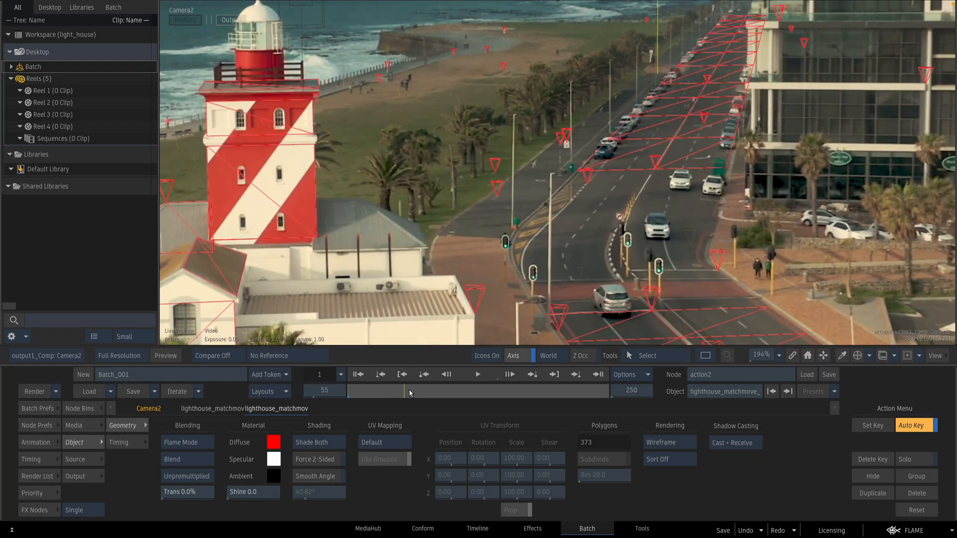
click(402, 375)
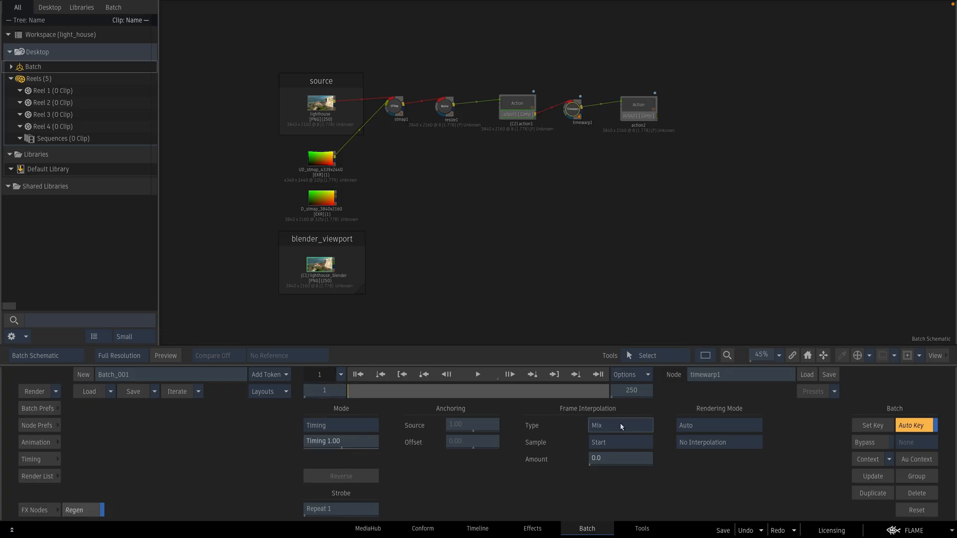
- Set timewarp1 to Motion interpolation and key Timing 100 at frame 100
click(619, 425)
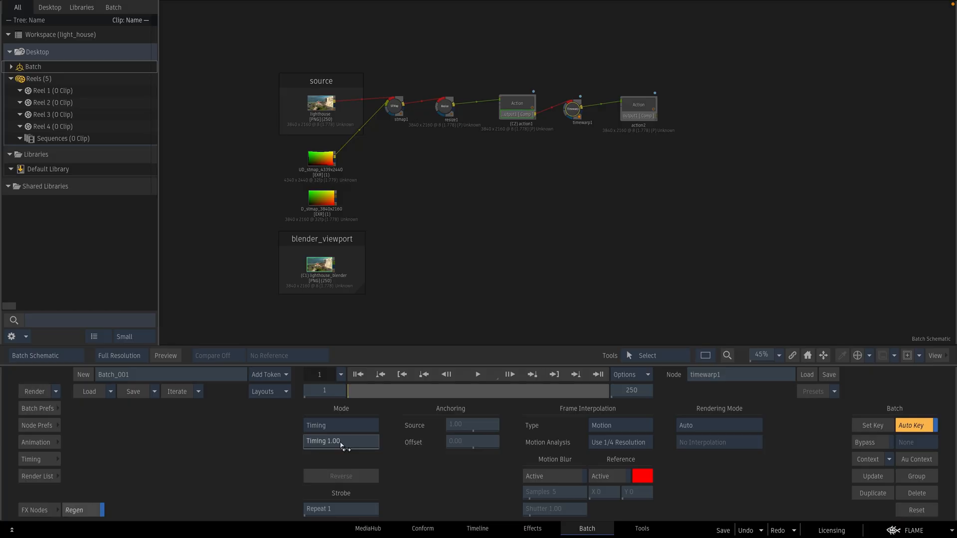
click(339, 442)
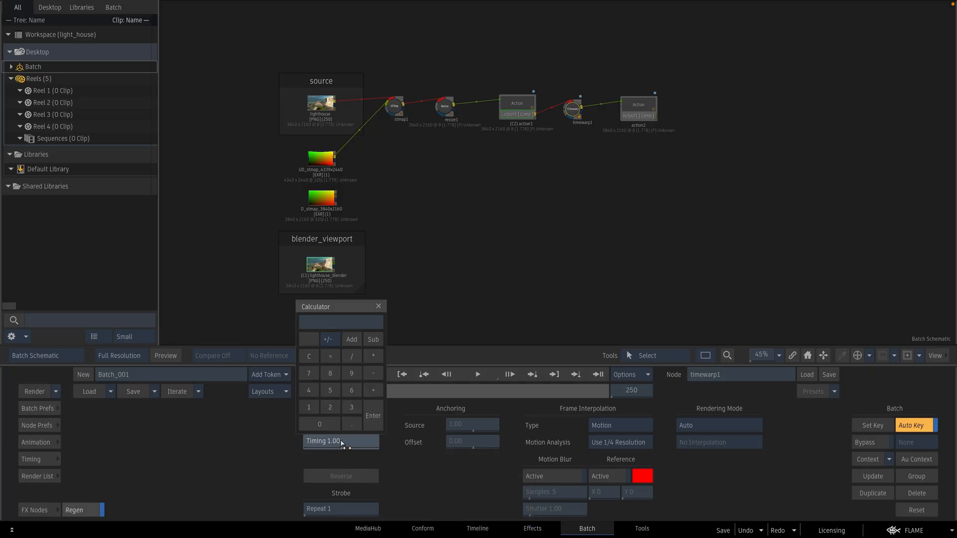
click(377, 306)
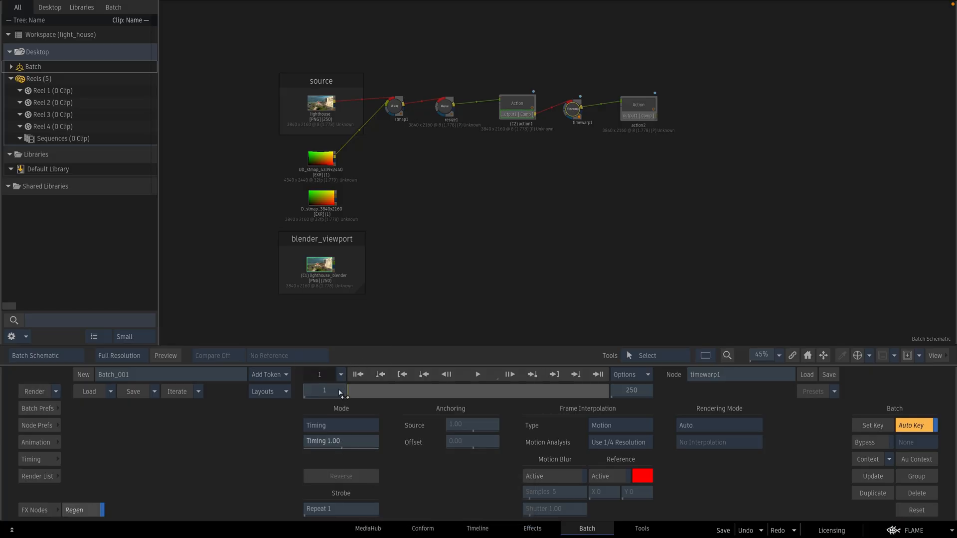
click(323, 390)
text(00)
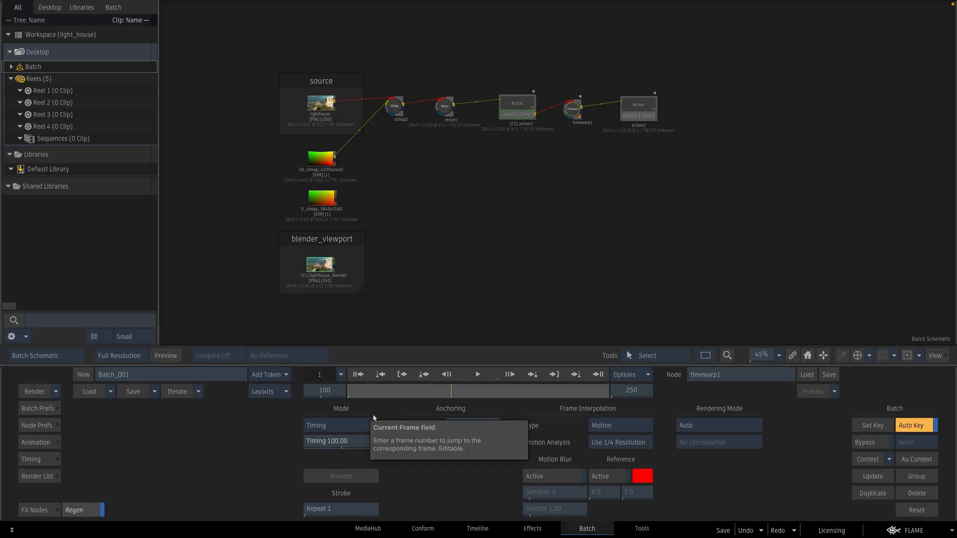
click(333, 440)
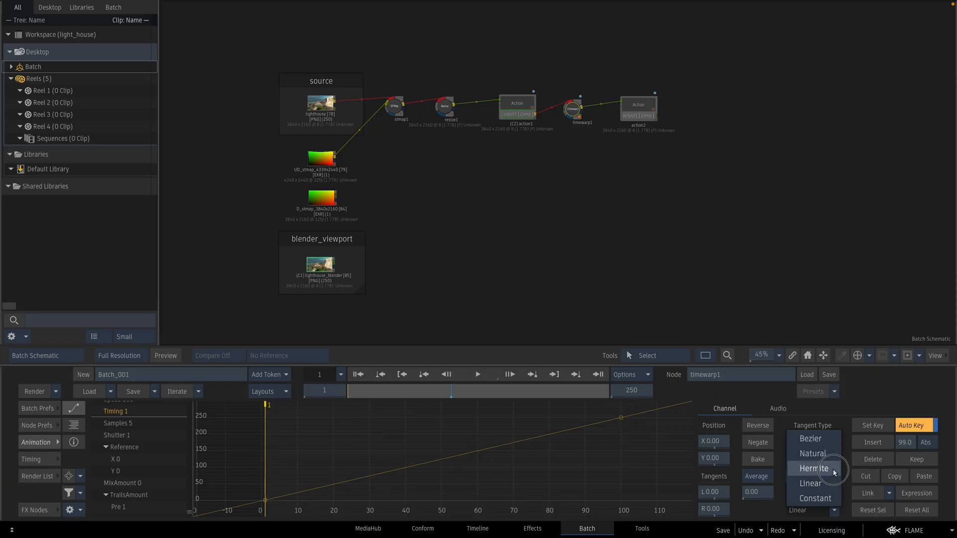
- Switch the timing curve to Hermite, drag a tangent into an S-shaped ease, and rename the node tw
click(814, 468)
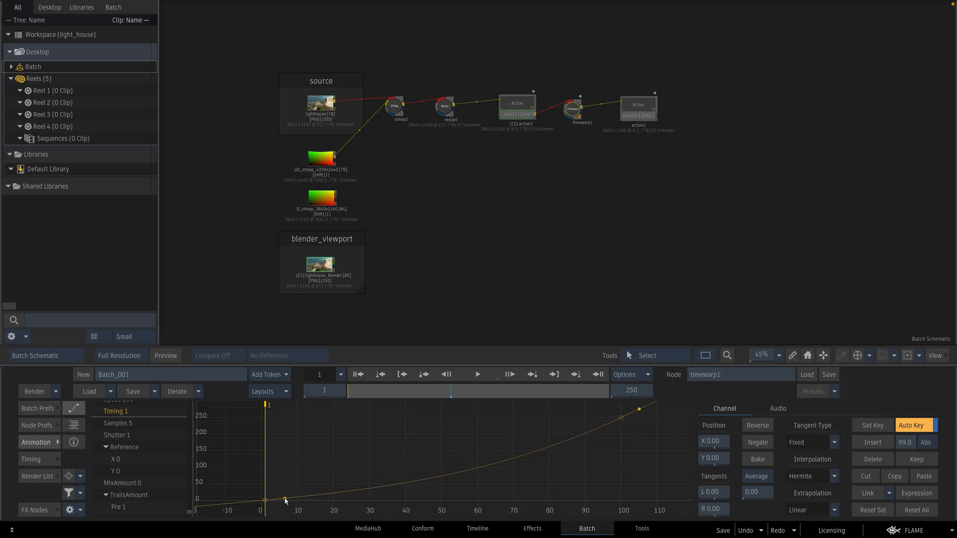
drag(284, 500, 279, 488)
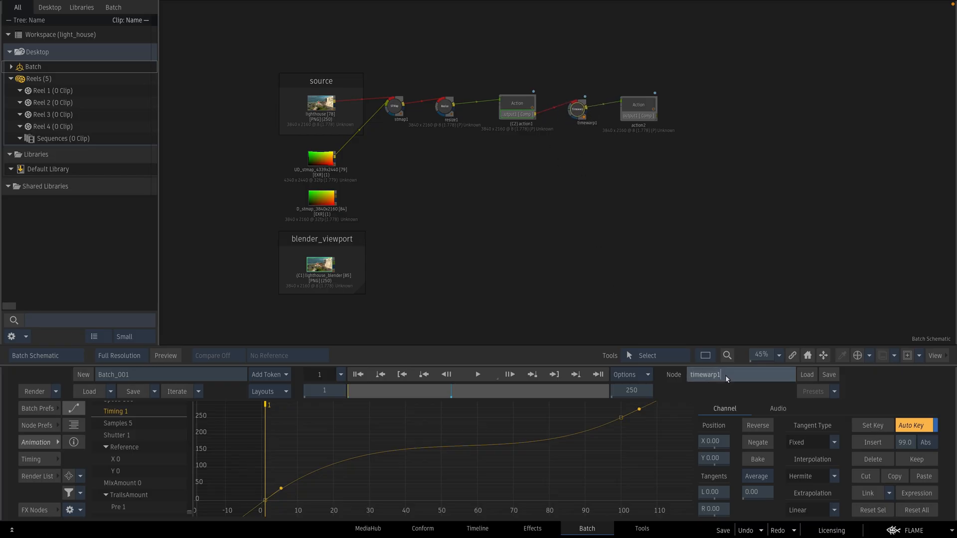
text(tw)
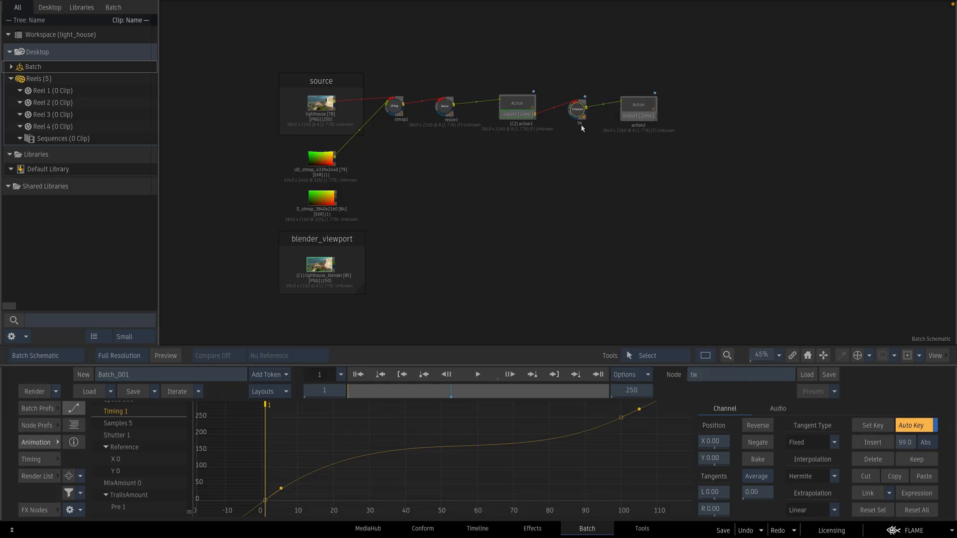
mouse_move(579, 115)
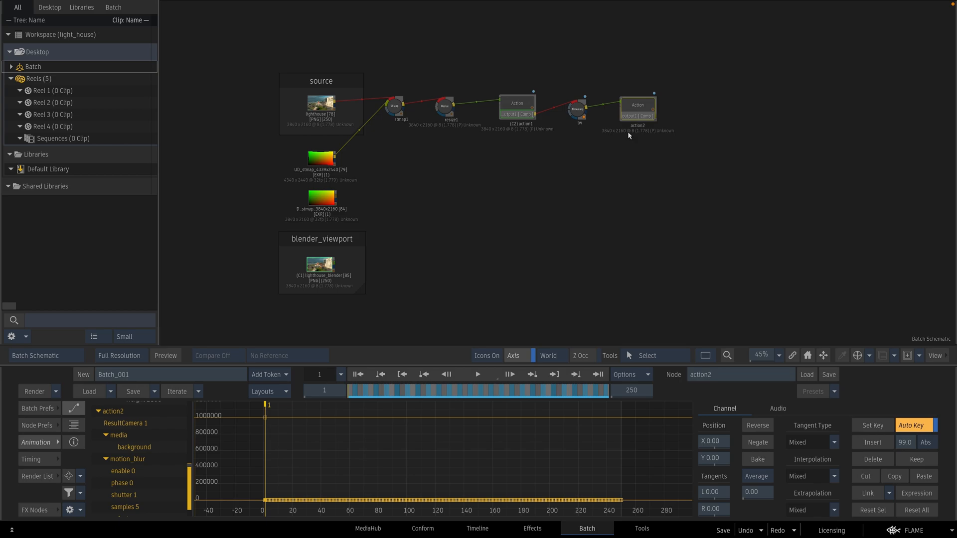
- Inside action2, rename Camera2 to cam3d, confirming the expression update
double_click(637, 109)
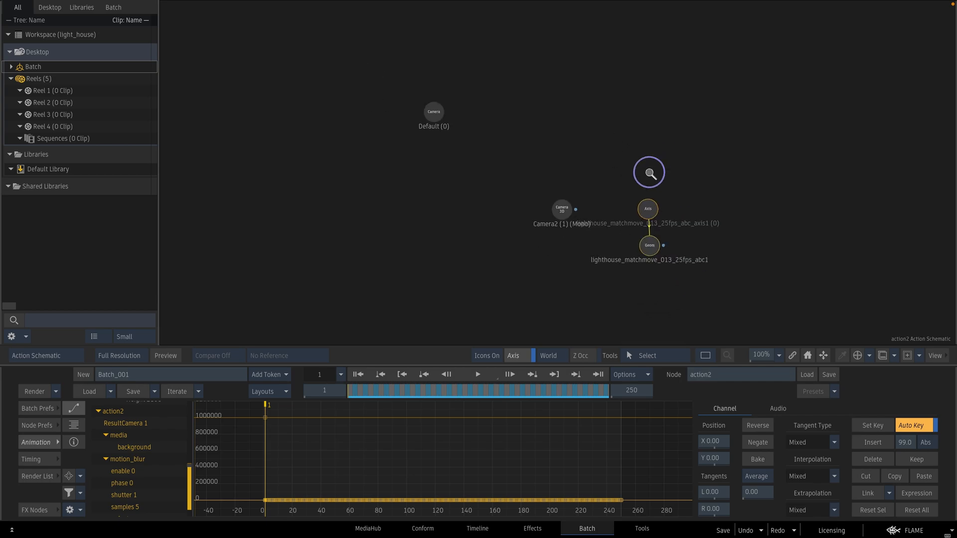
click(561, 208)
text(cam3d)
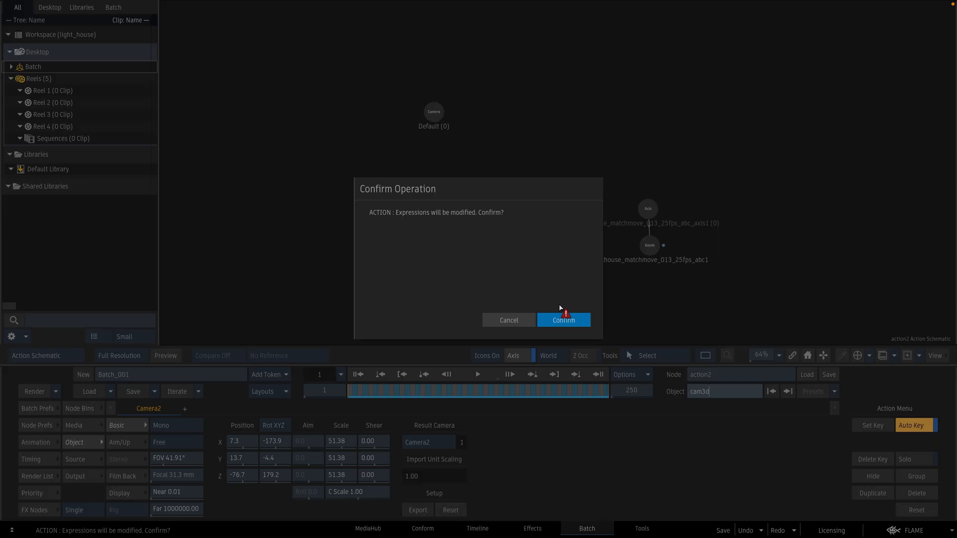
click(562, 320)
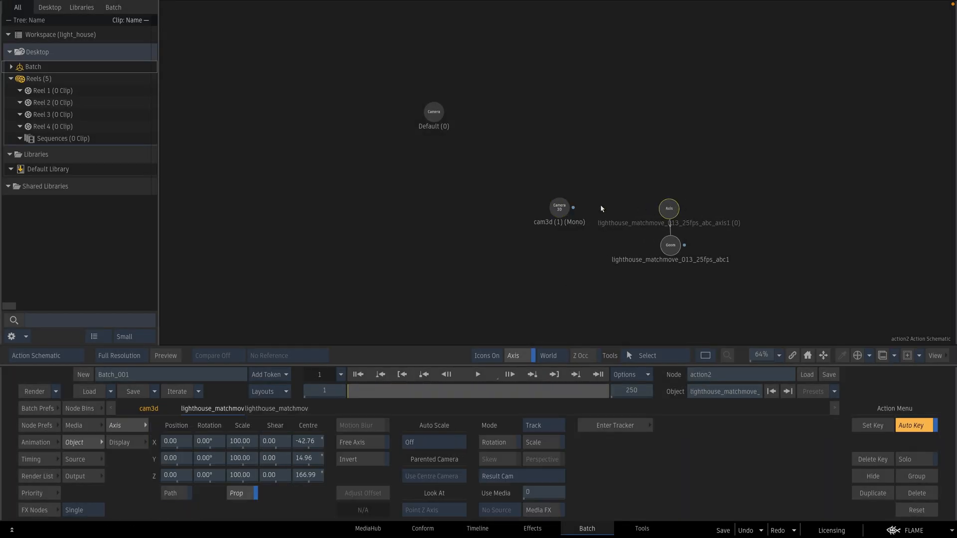
click(558, 205)
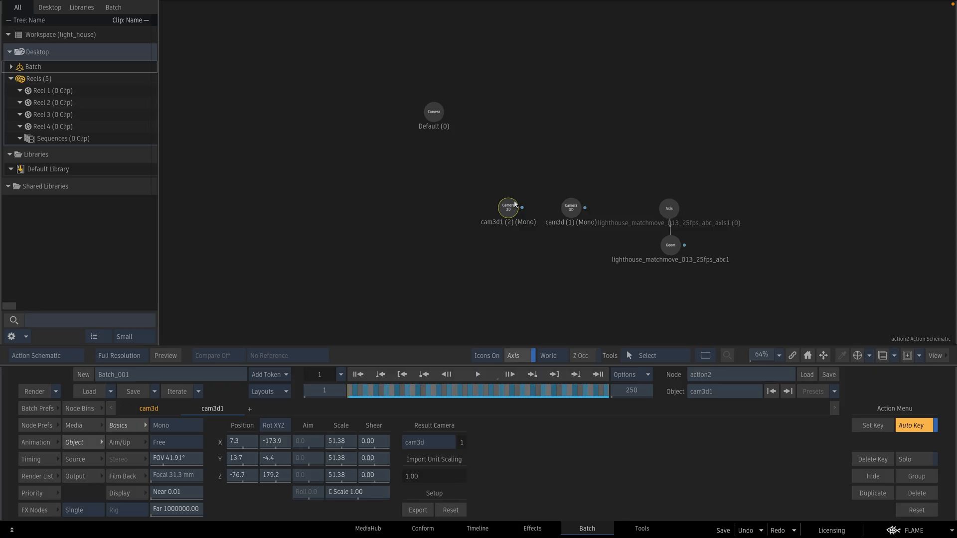
- Duplicate the camera, rename the copy cam_tw, and check both cameras
click(724, 391)
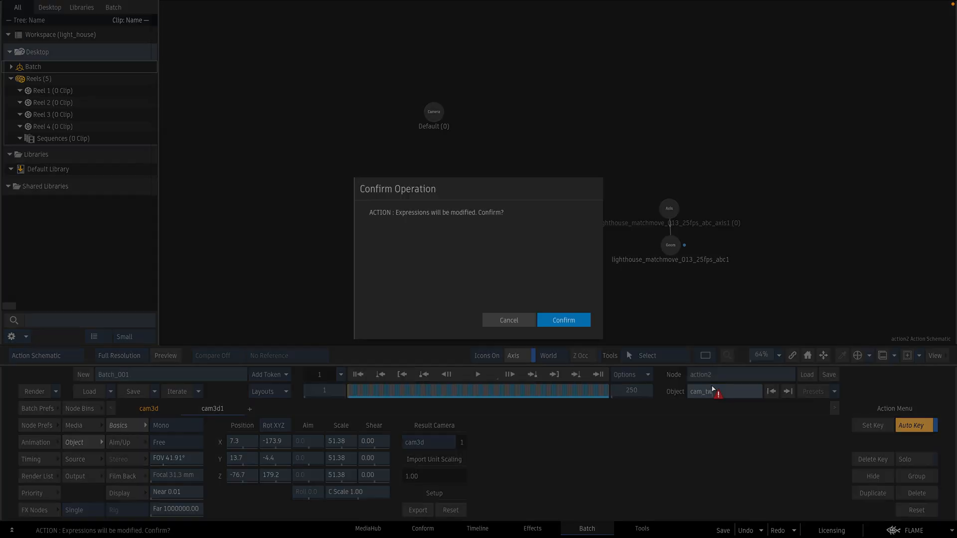
click(562, 320)
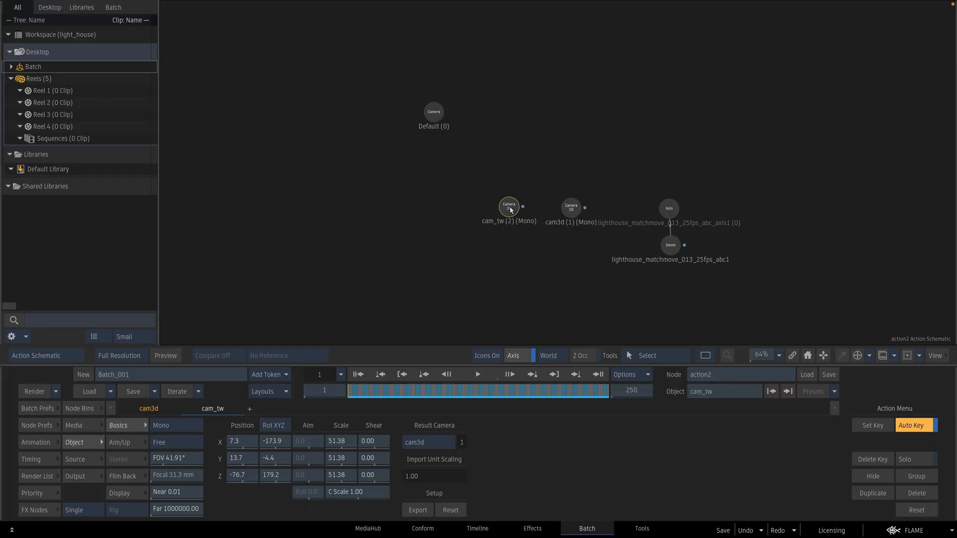
click(509, 207)
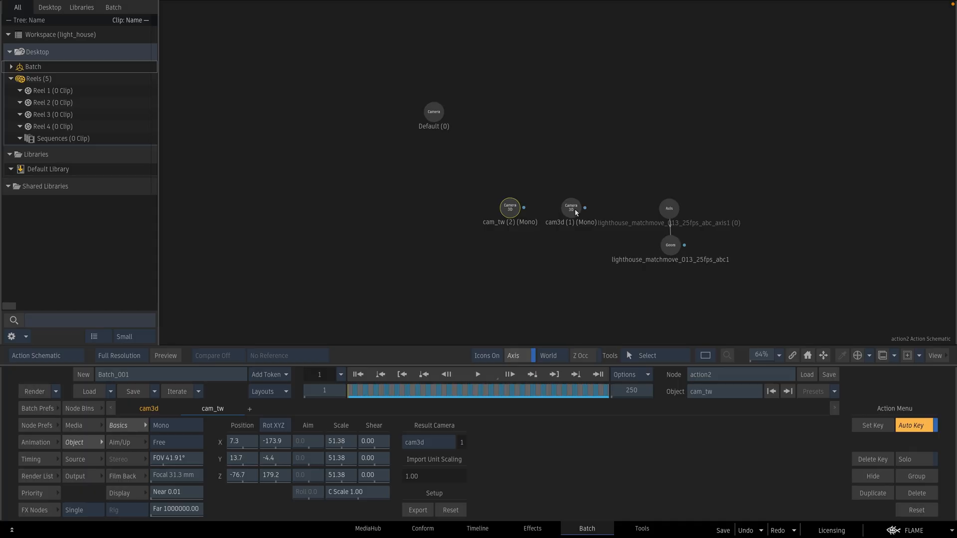
click(572, 207)
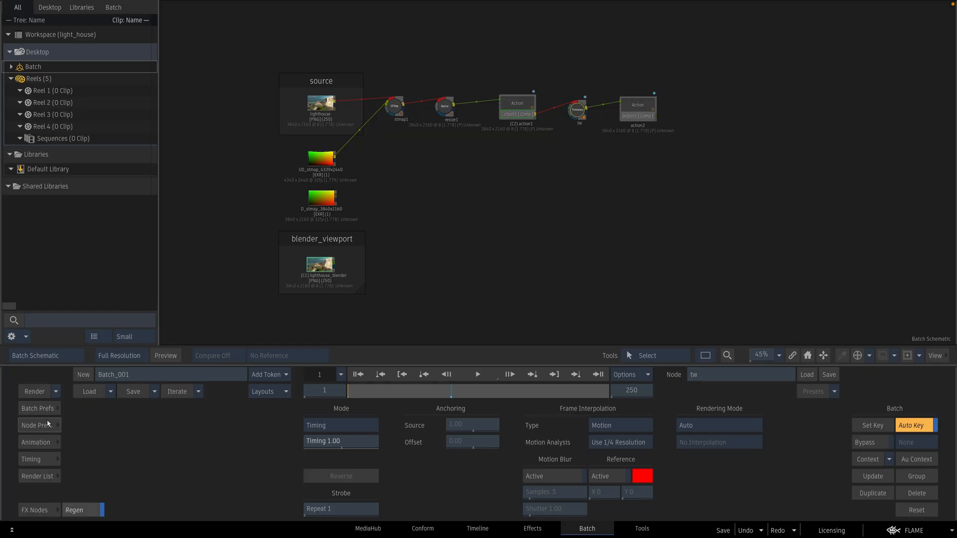
- Show the tw node's animation channels, then re-enter action2's camera setup
click(36, 441)
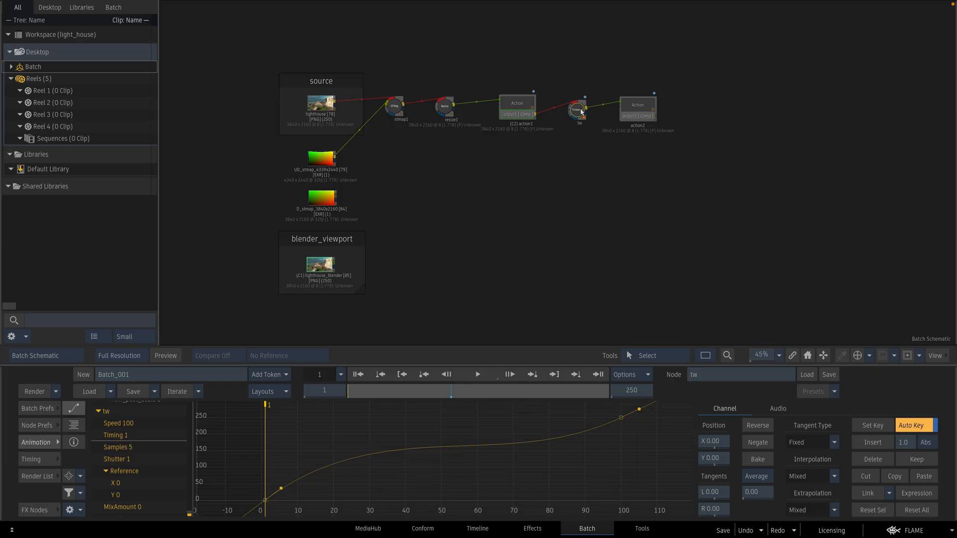
mouse_move(578, 128)
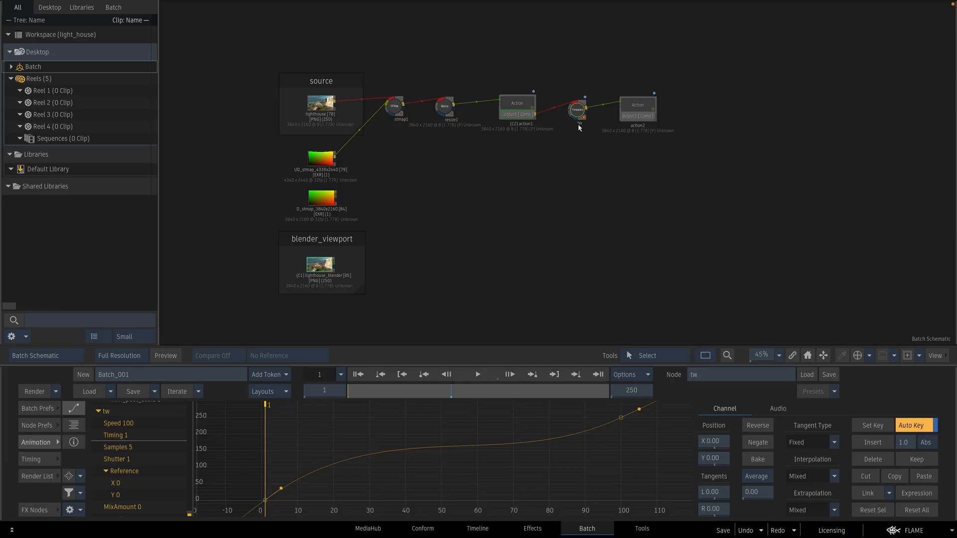
double_click(637, 105)
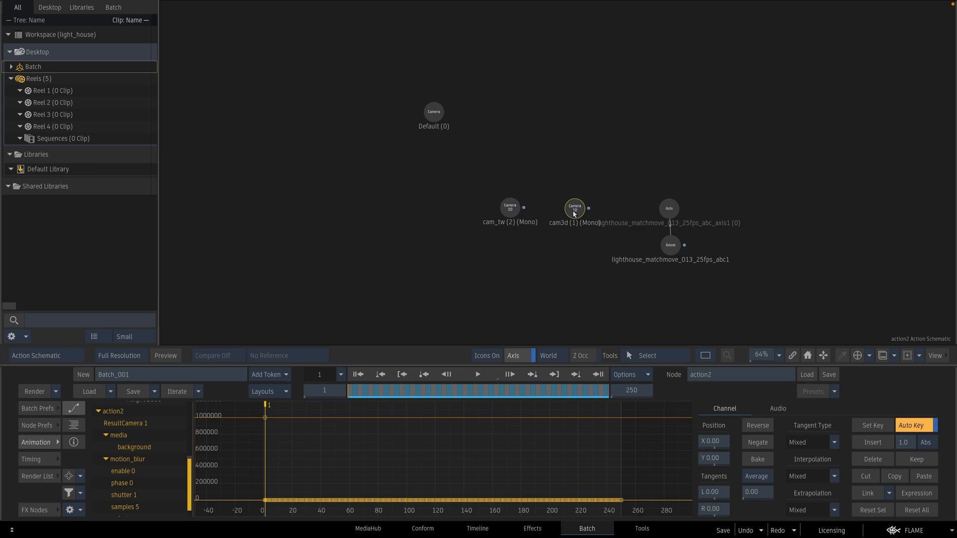
- Select cam_tw's channels and enter the expression eval(cam3d,tw.Timing)
click(574, 207)
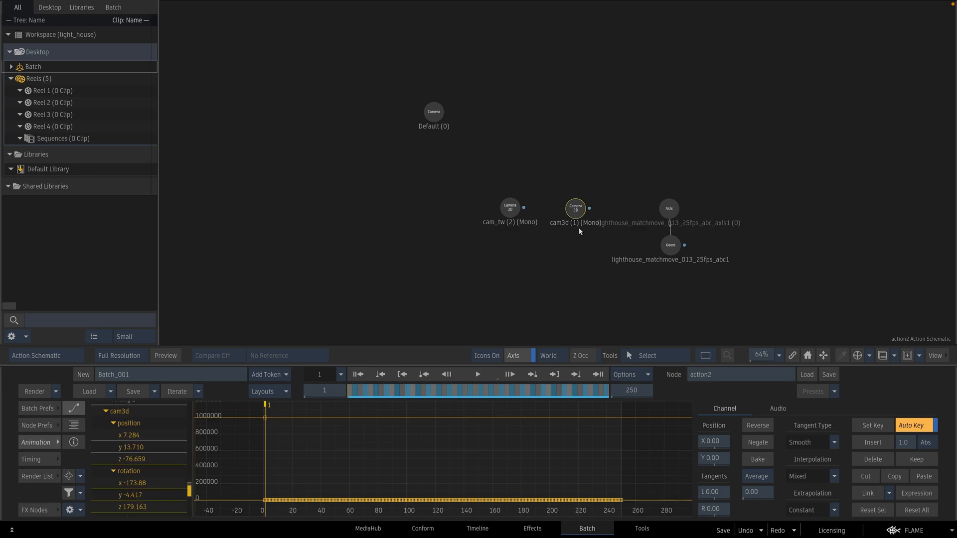
click(509, 207)
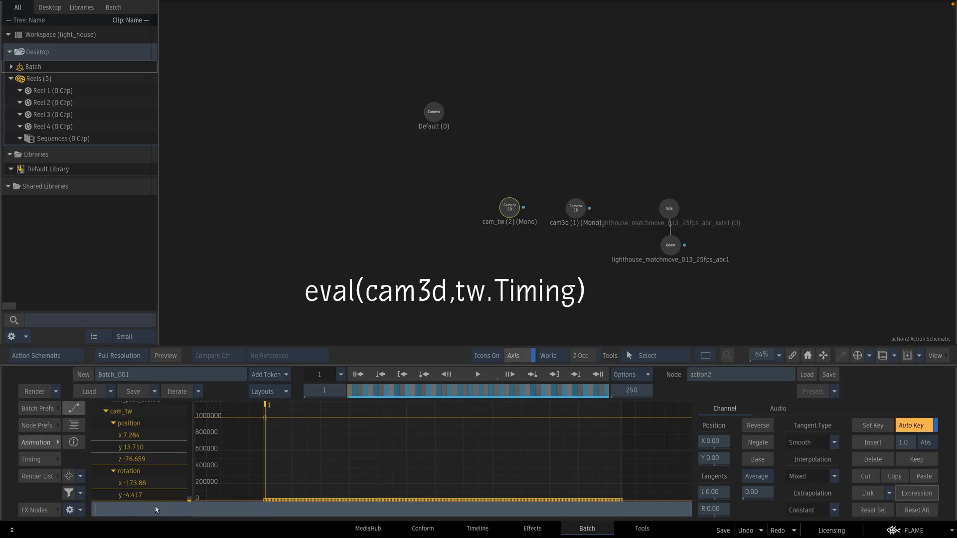
mouse_move(152, 509)
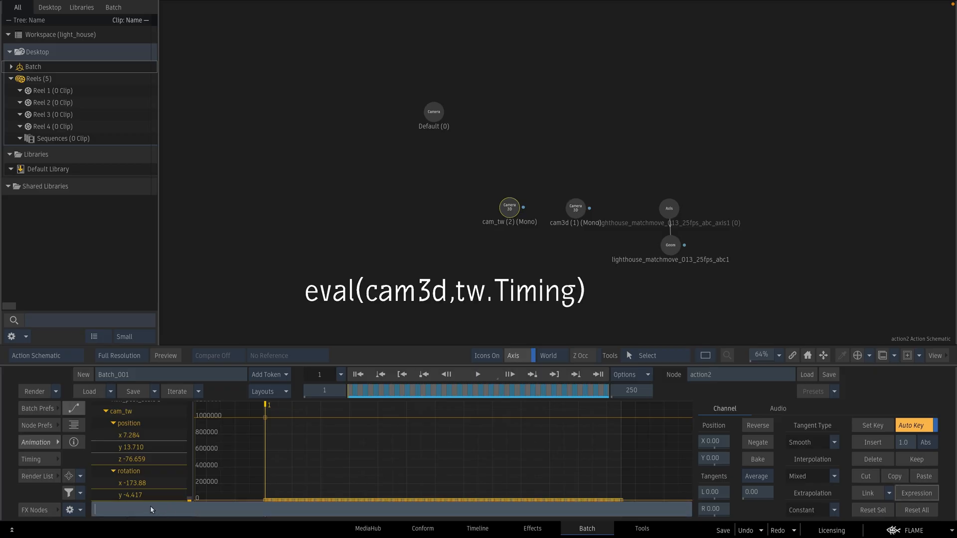
text(eval)
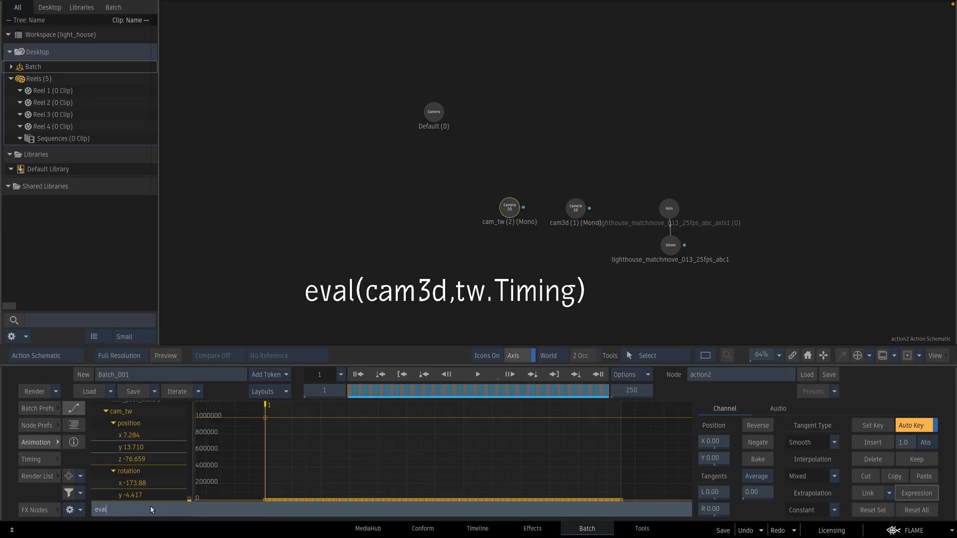
text((cam3d)
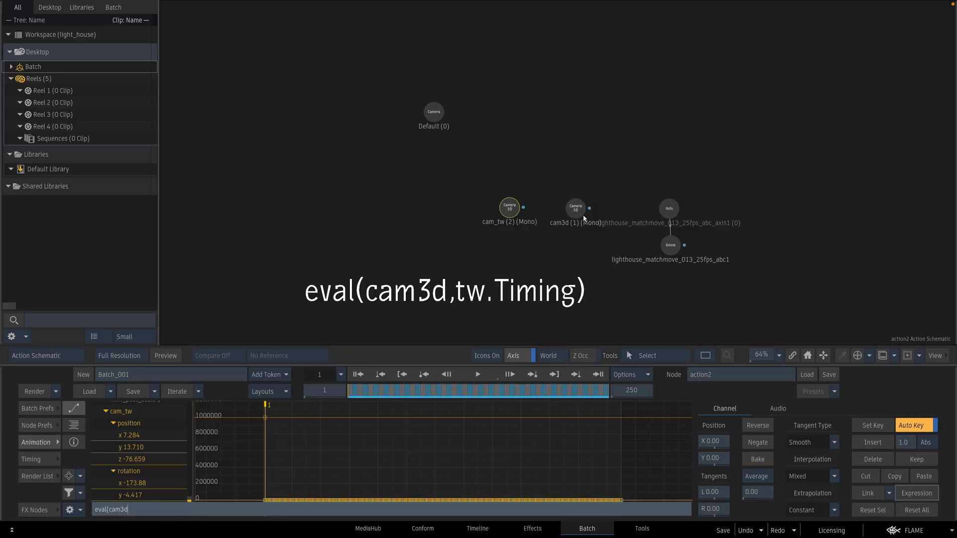
mouse_move(570, 236)
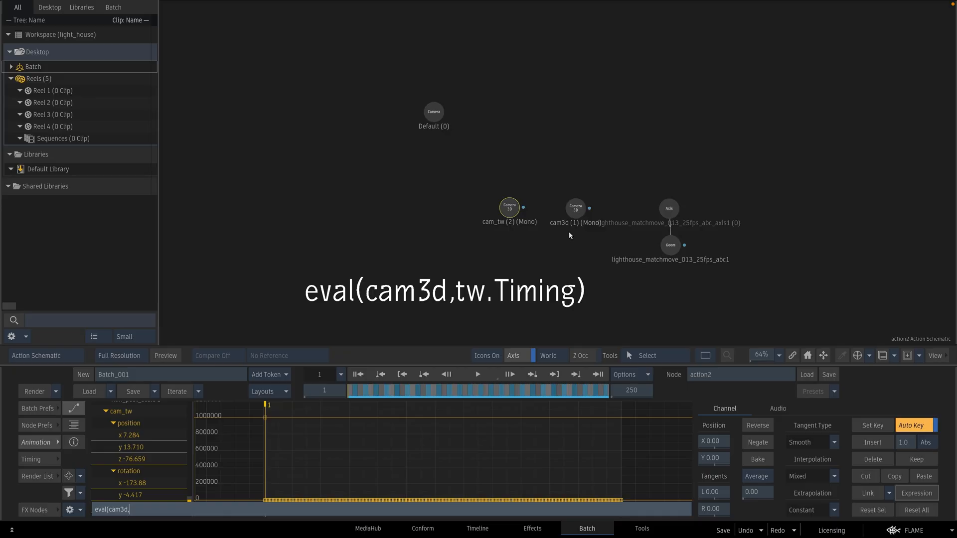
text(tw)
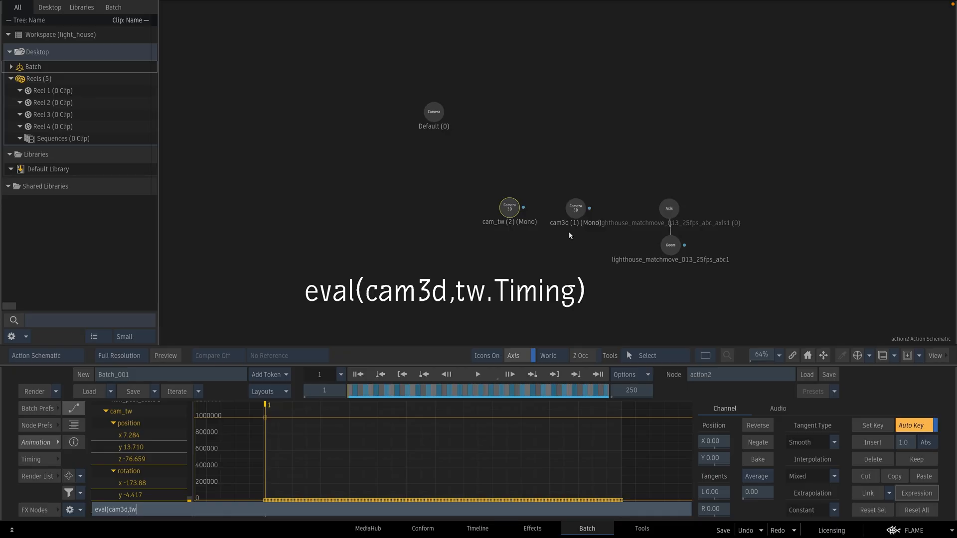
text(.Timing)
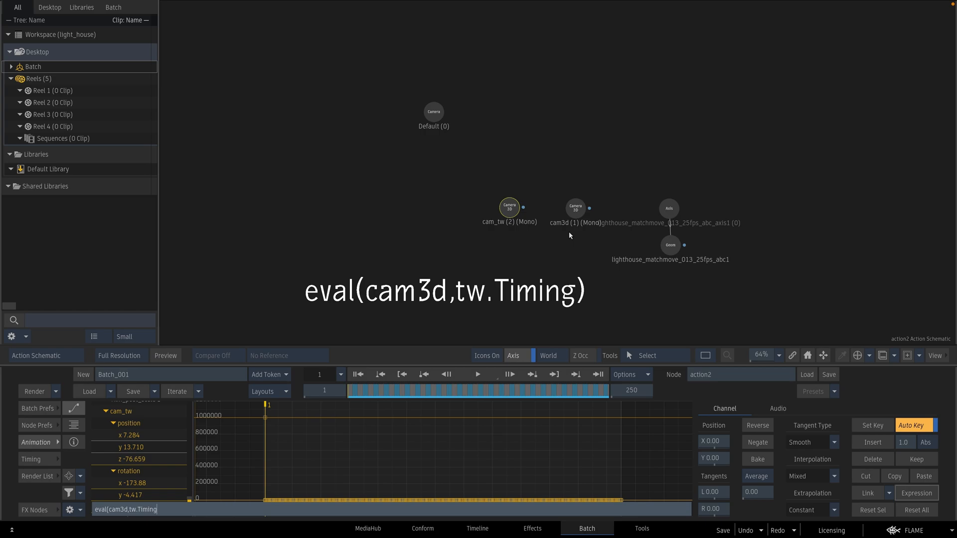
mouse_move(153, 501)
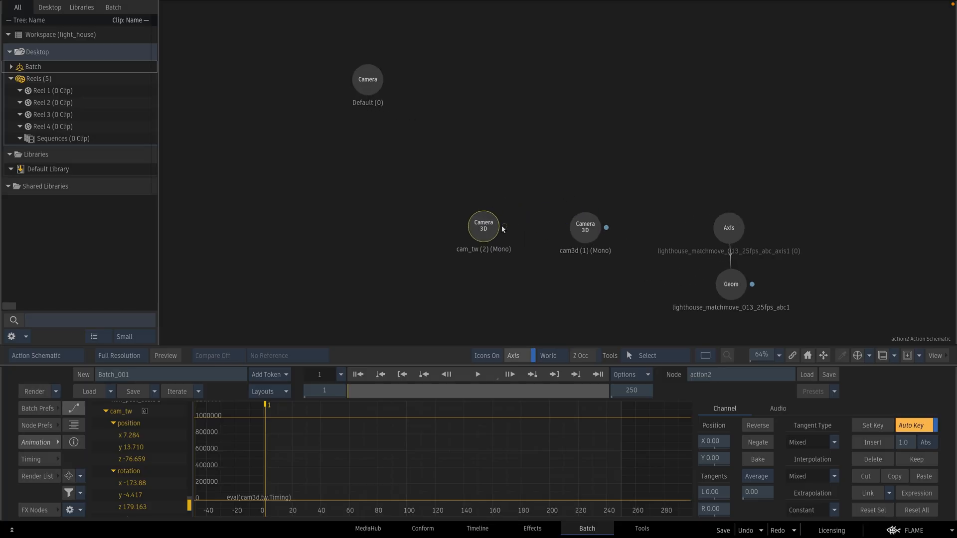
mouse_move(504, 228)
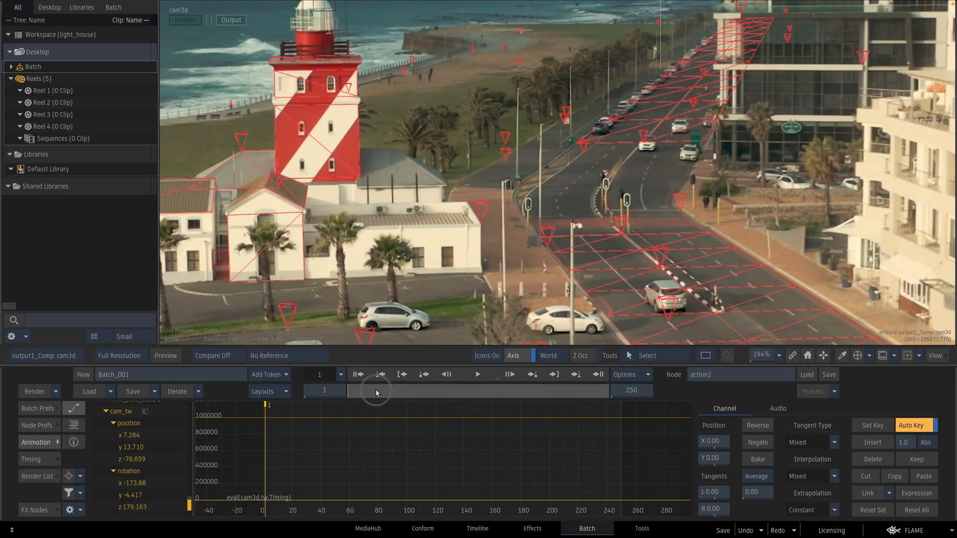
- Scrub to frame 19 to confirm cam_tw's position and rotation follow the retimed motion
drag(375, 391, 363, 390)
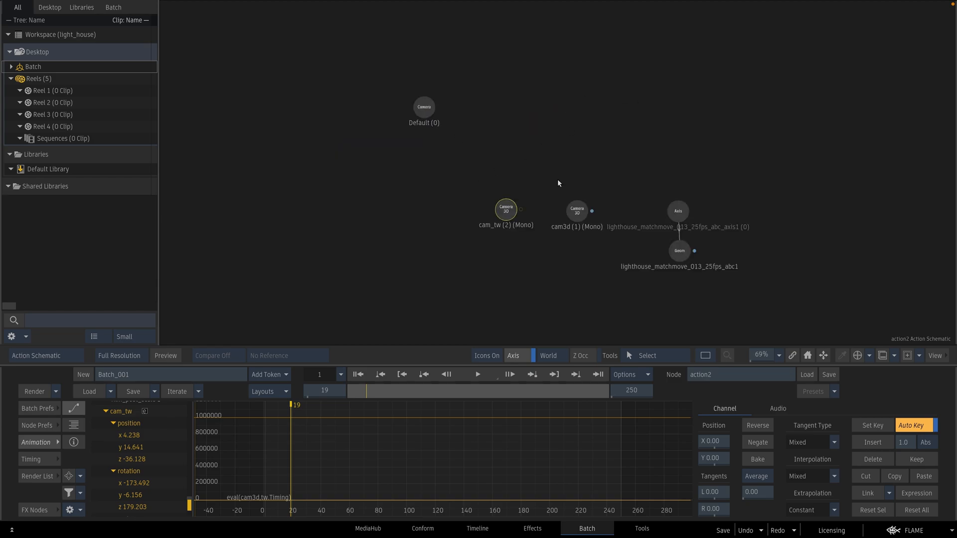
mouse_move(515, 224)
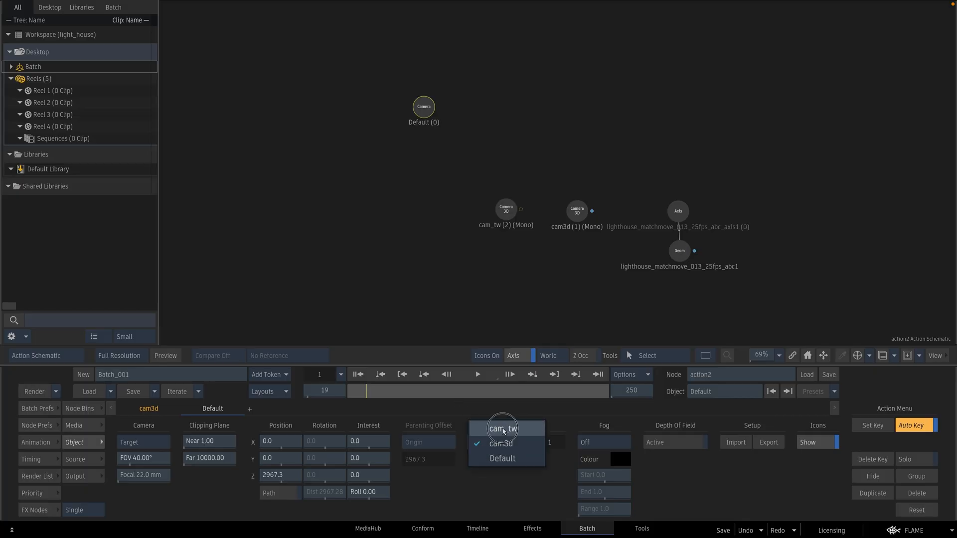
- Make cam_tw the result camera and scrub frames to check the track over the red wireframe
click(502, 427)
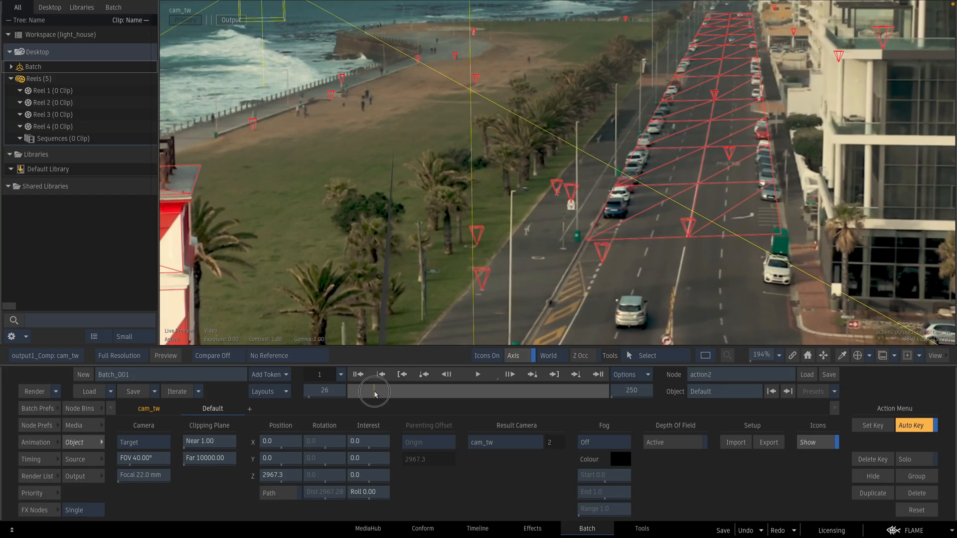
drag(376, 395, 355, 390)
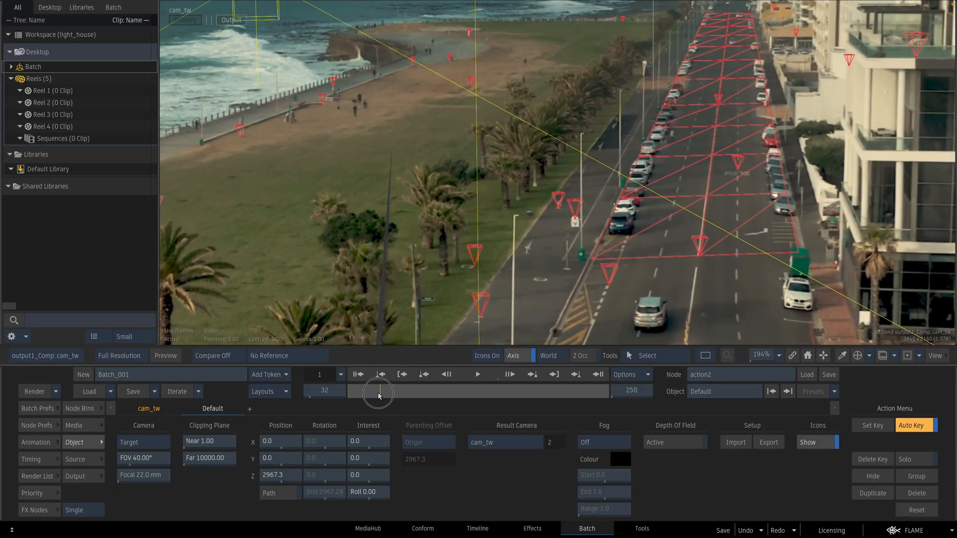
drag(379, 394, 366, 391)
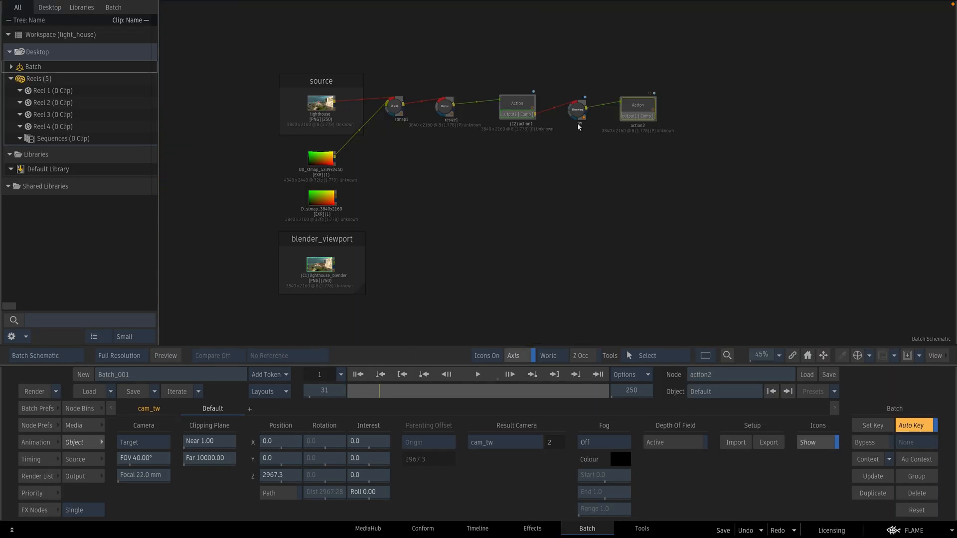
- Duplicate tw as tw2 off action1 with Mix interpolation, Sample Start and No Interpolation rendering
click(577, 110)
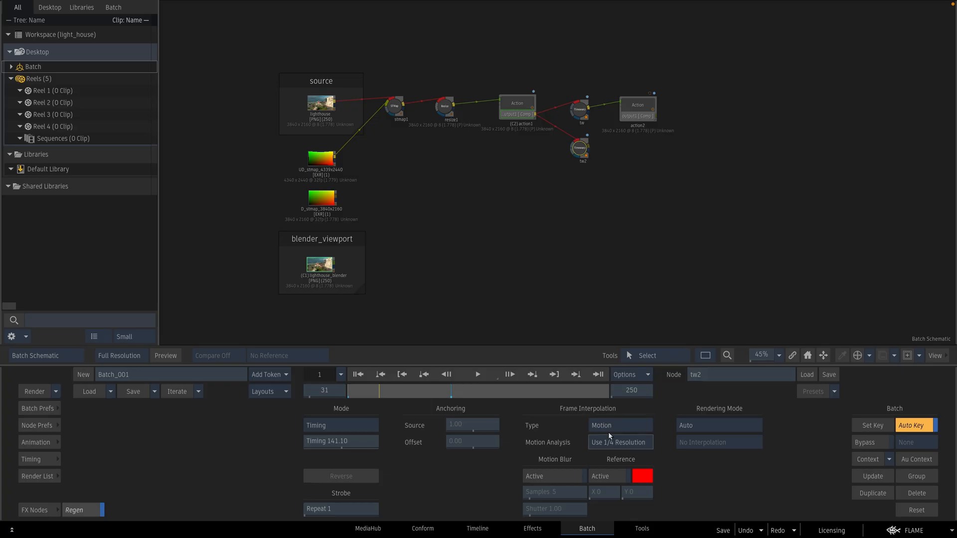
click(619, 426)
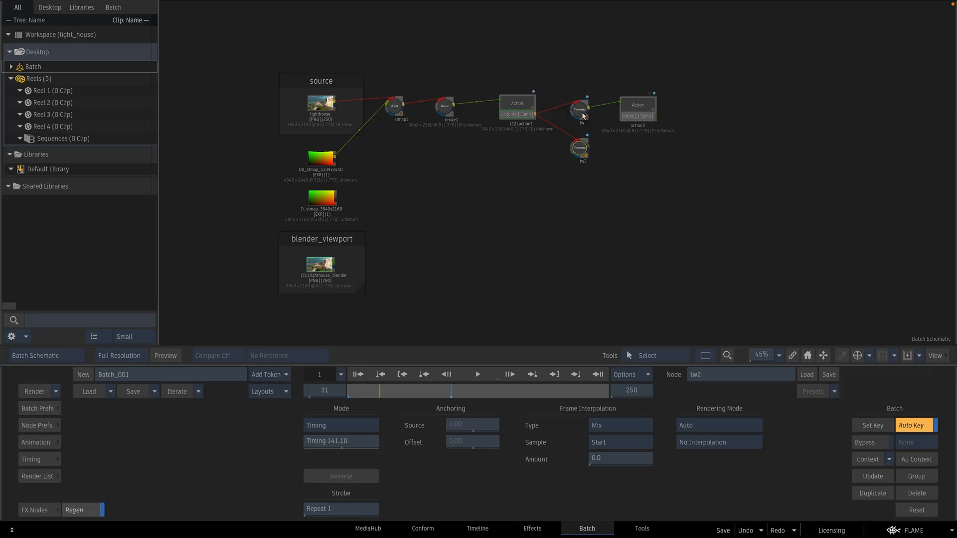
mouse_move(597, 330)
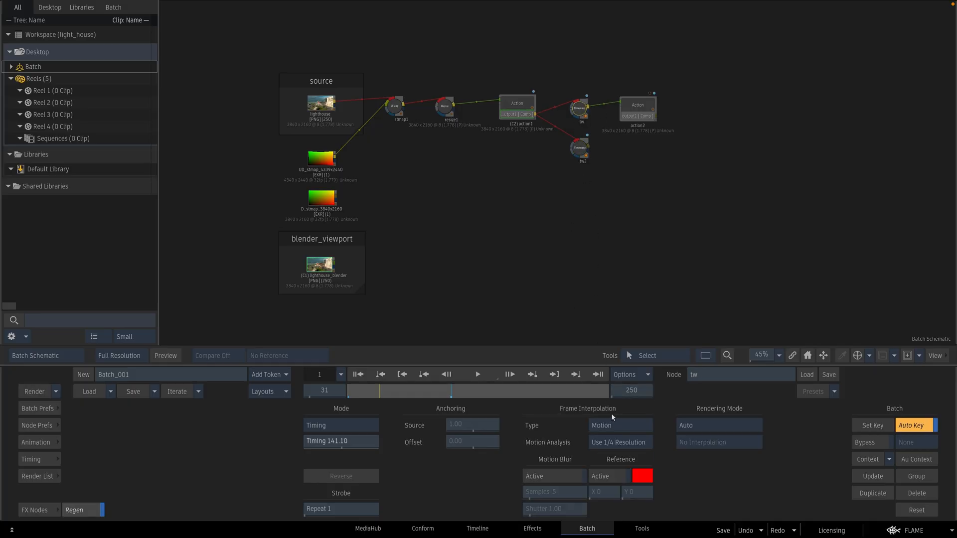
click(578, 149)
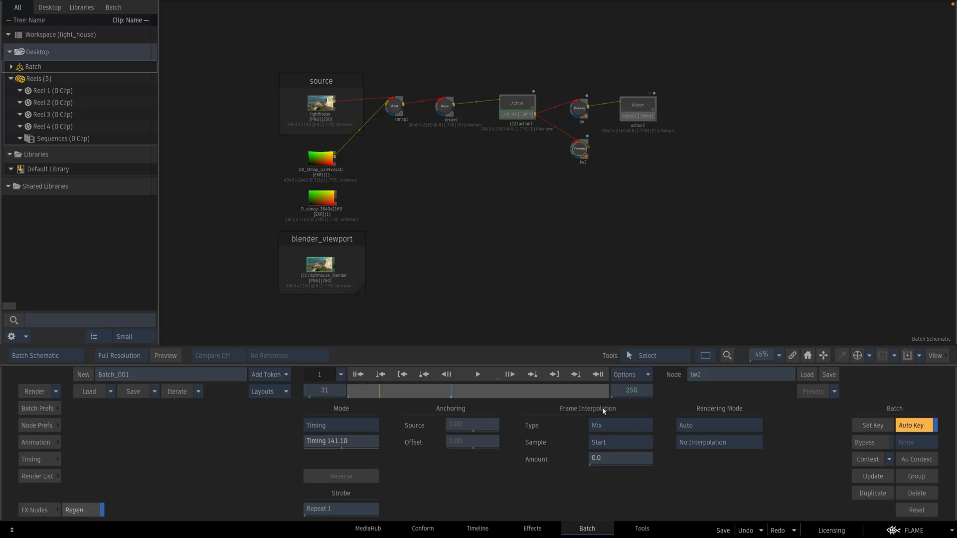
mouse_move(580, 109)
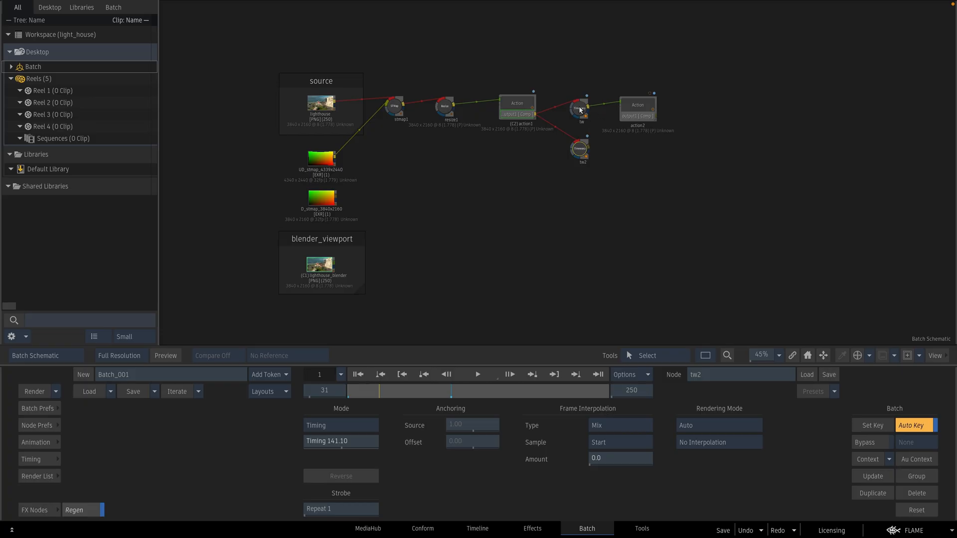
click(867, 459)
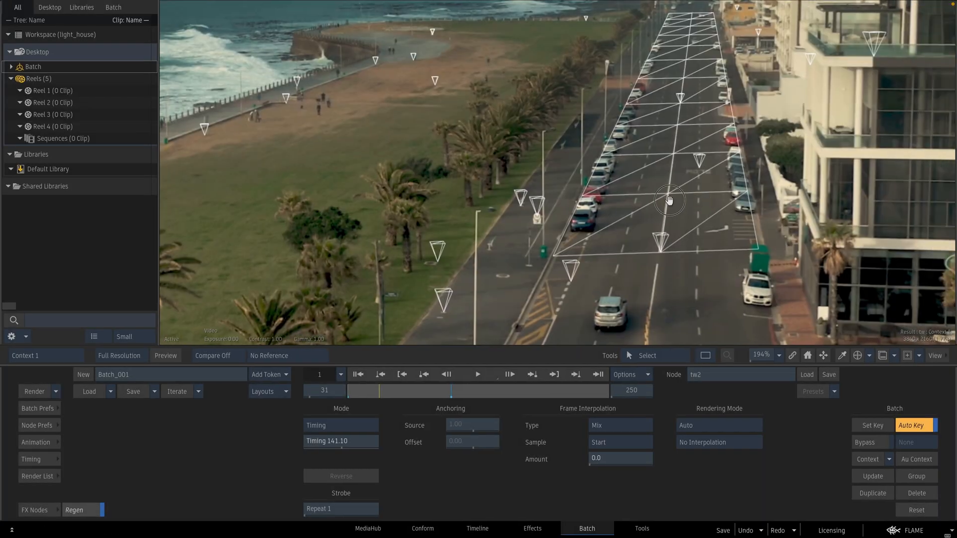
click(445, 374)
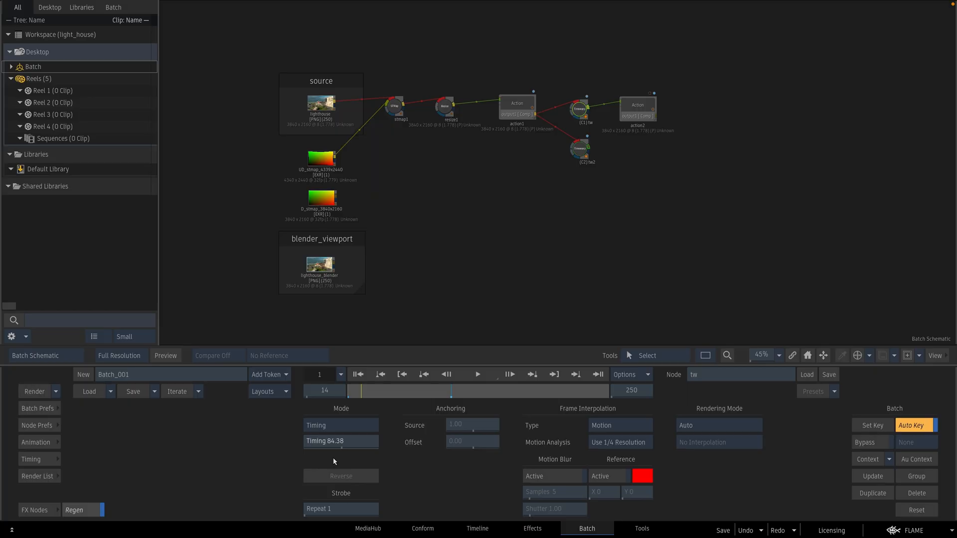
mouse_move(333, 441)
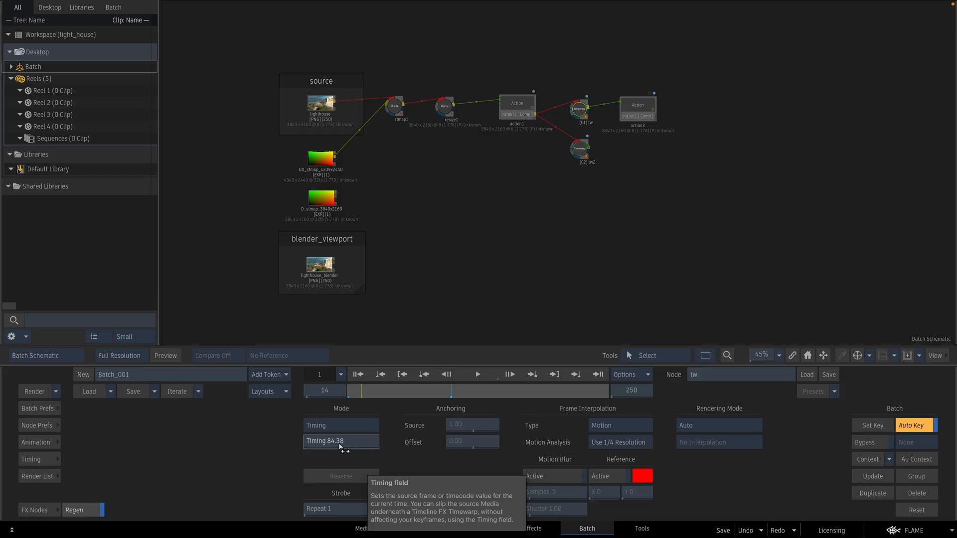
click(578, 147)
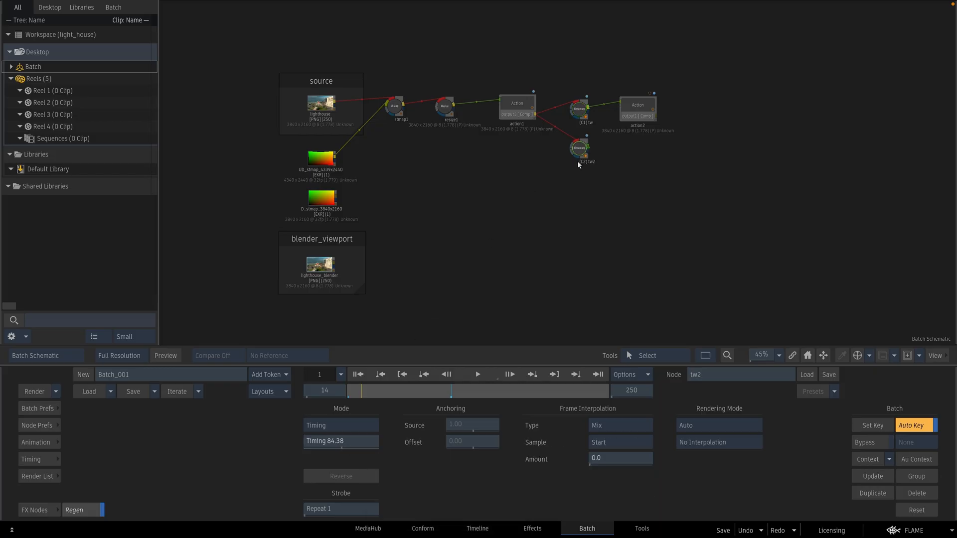
mouse_move(341, 440)
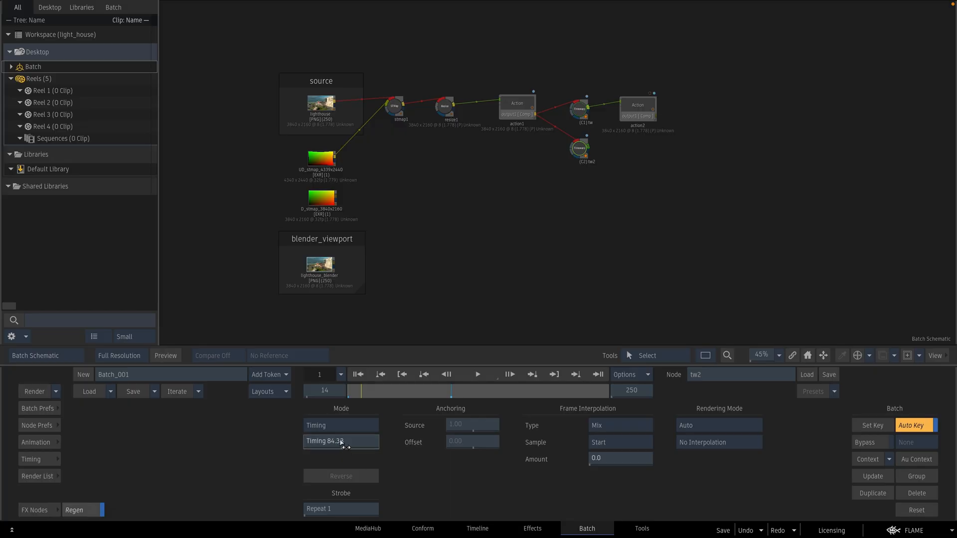
mouse_move(341, 440)
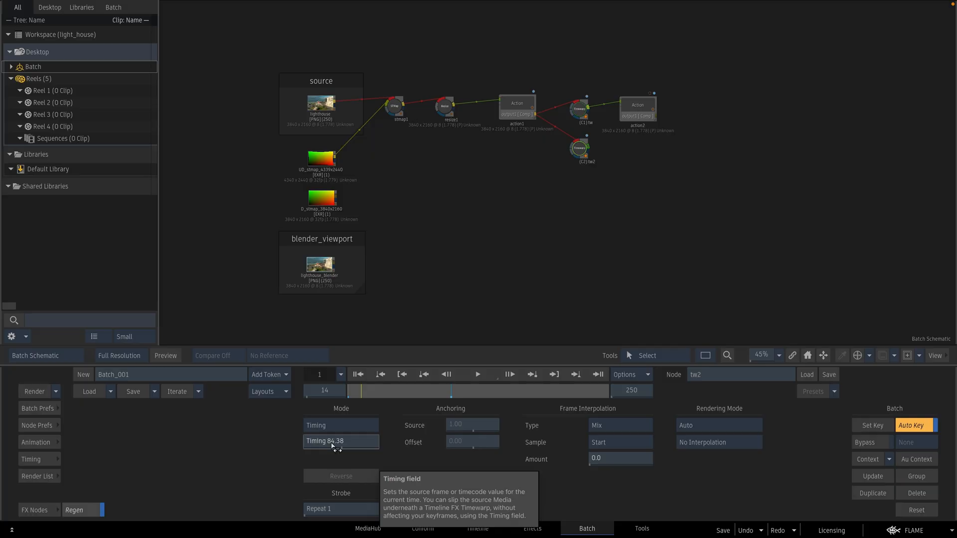
mouse_move(360, 405)
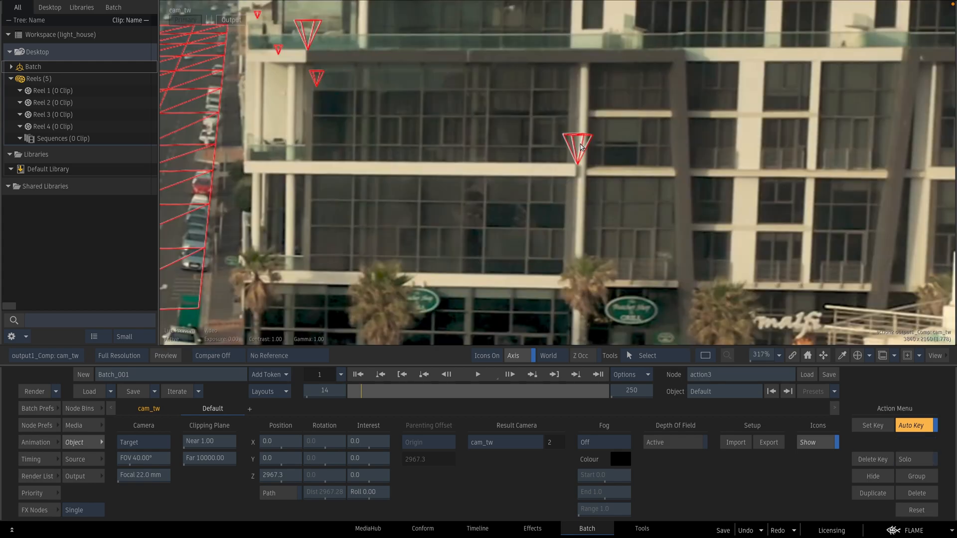
- Wire tw2 into the duplicated action3 viewed through cam_tw, then reselect tw2
drag(363, 391, 366, 390)
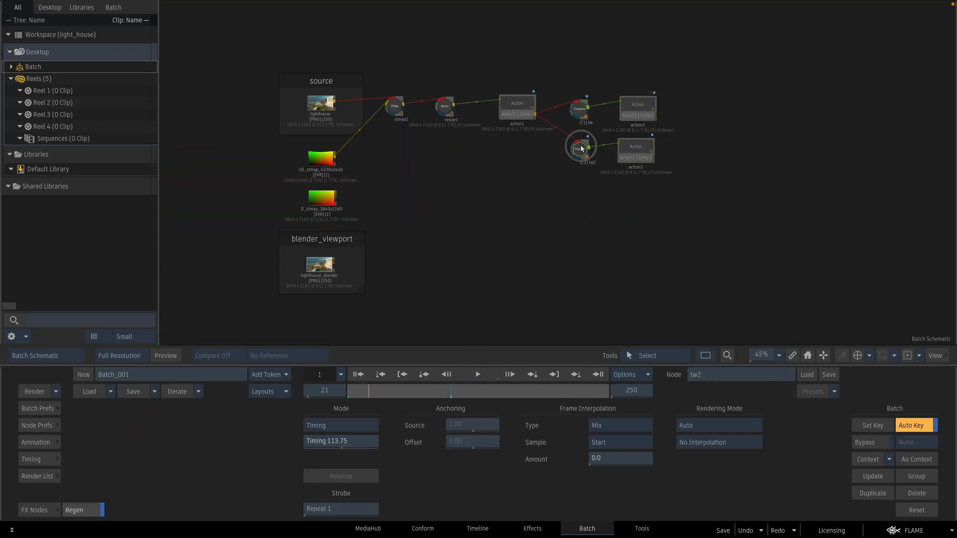
click(637, 151)
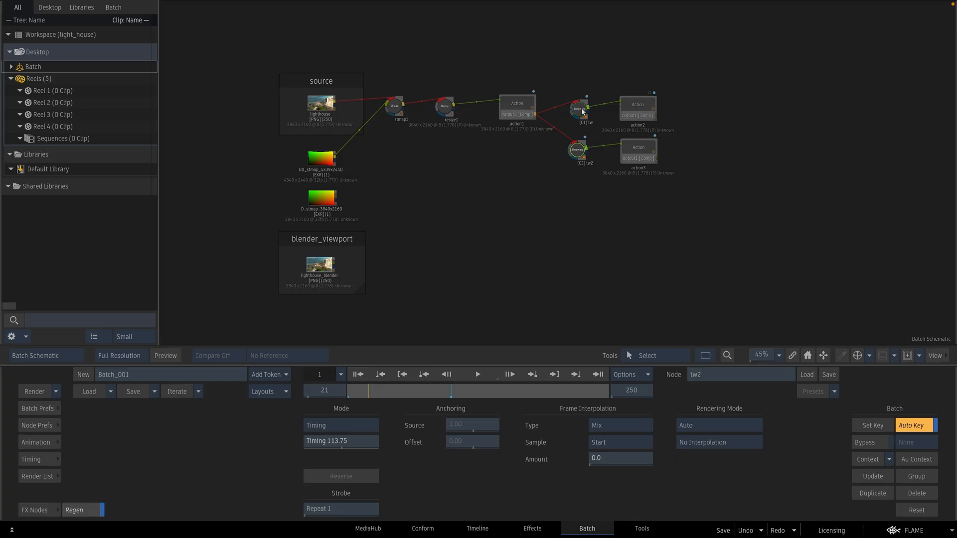
mouse_move(580, 110)
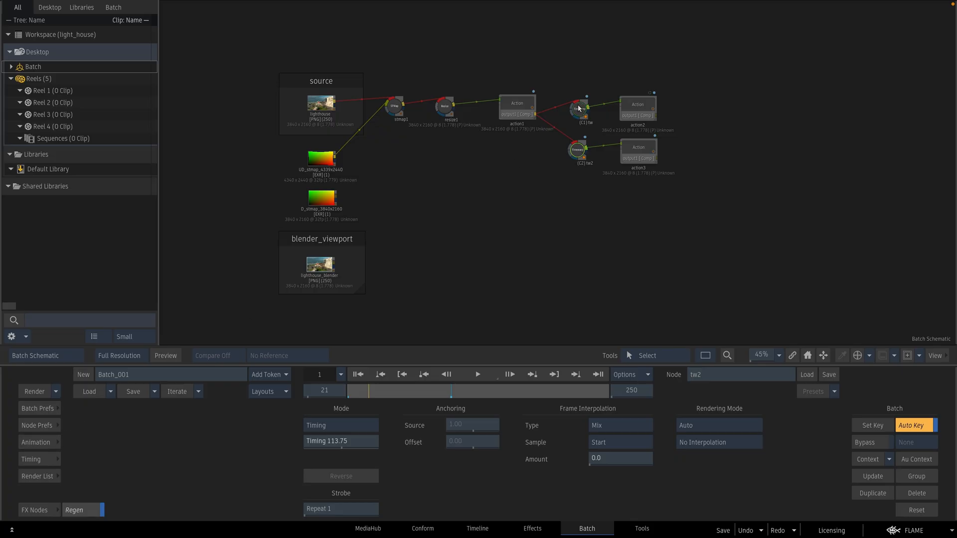
mouse_move(578, 151)
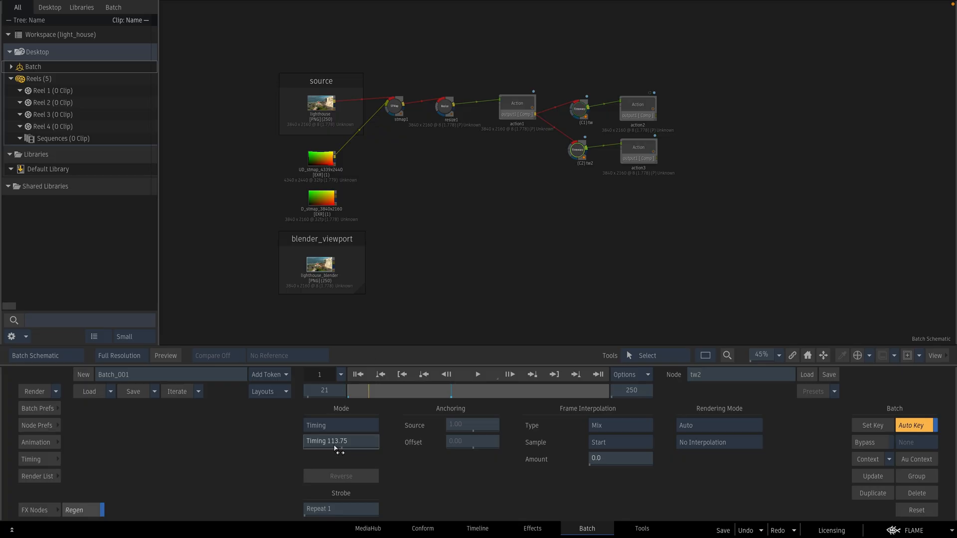
mouse_move(334, 441)
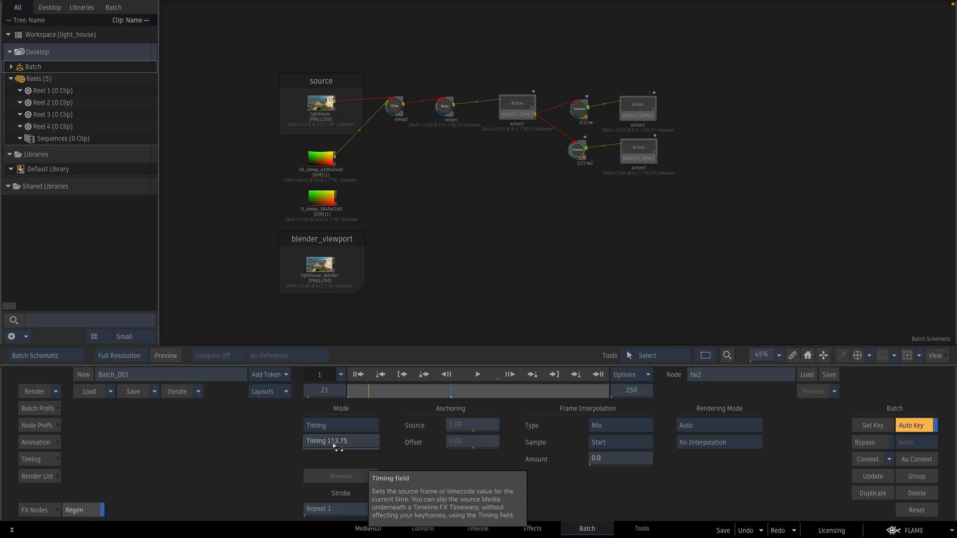
click(35, 441)
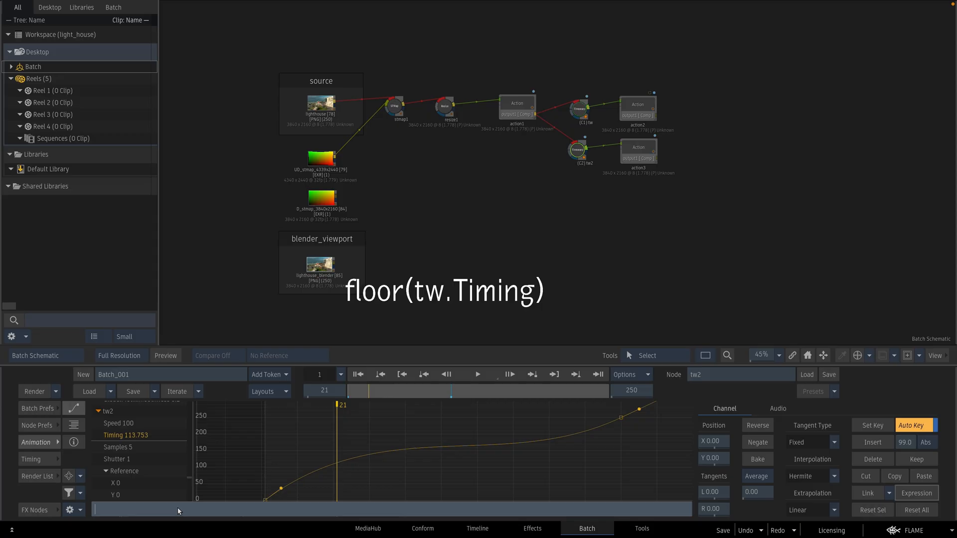
- Drive tw2's Timing channel with the expression floor(tw.Timing) for whole-frame steps
text(floor)
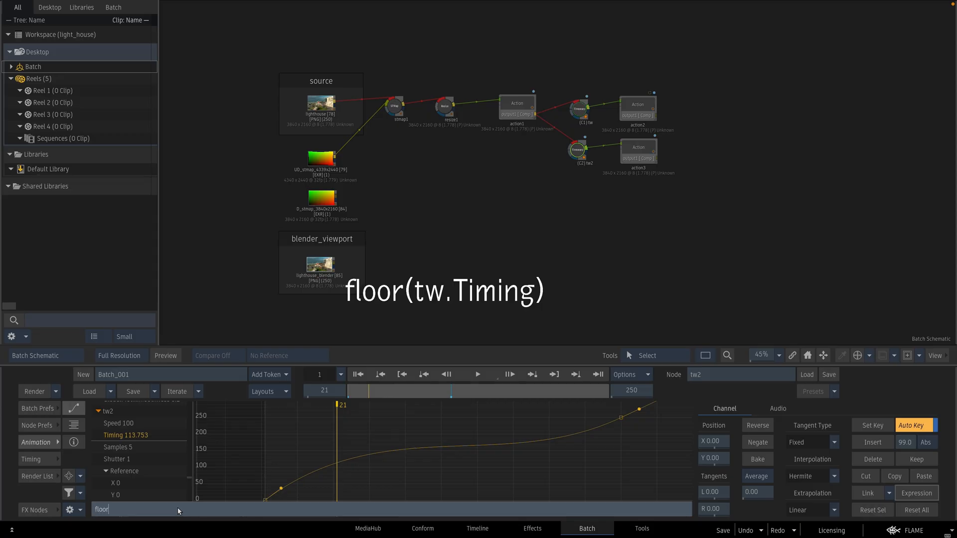
text(()
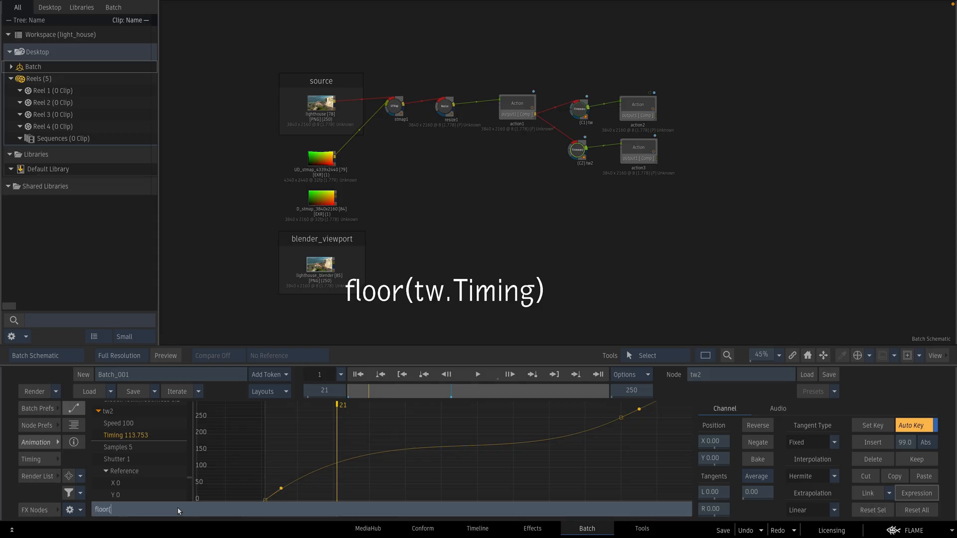
text(tw.)
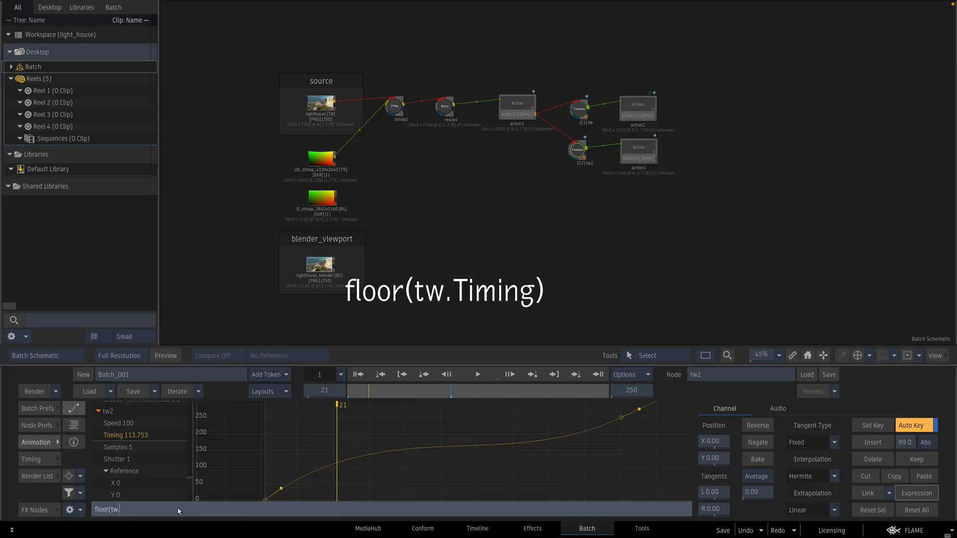
text(Timing)
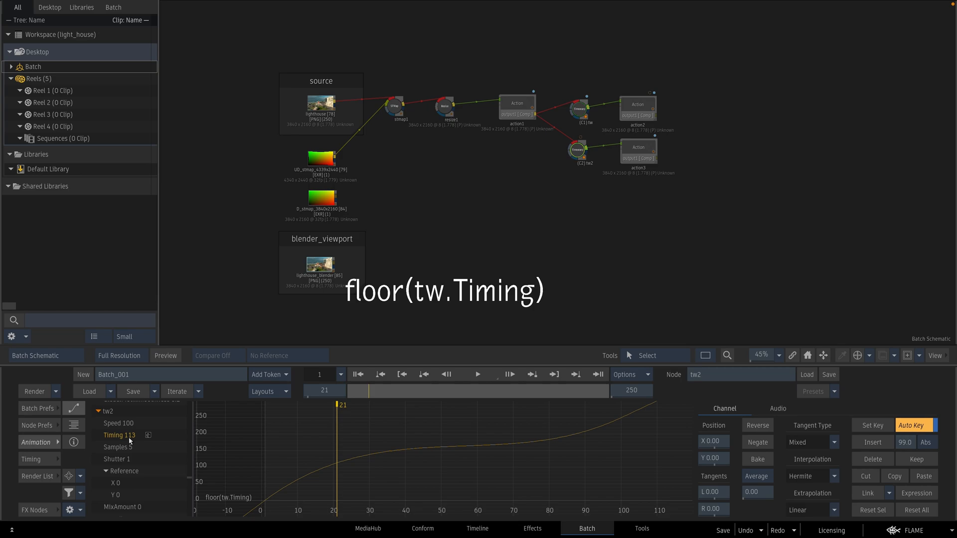
mouse_move(463, 213)
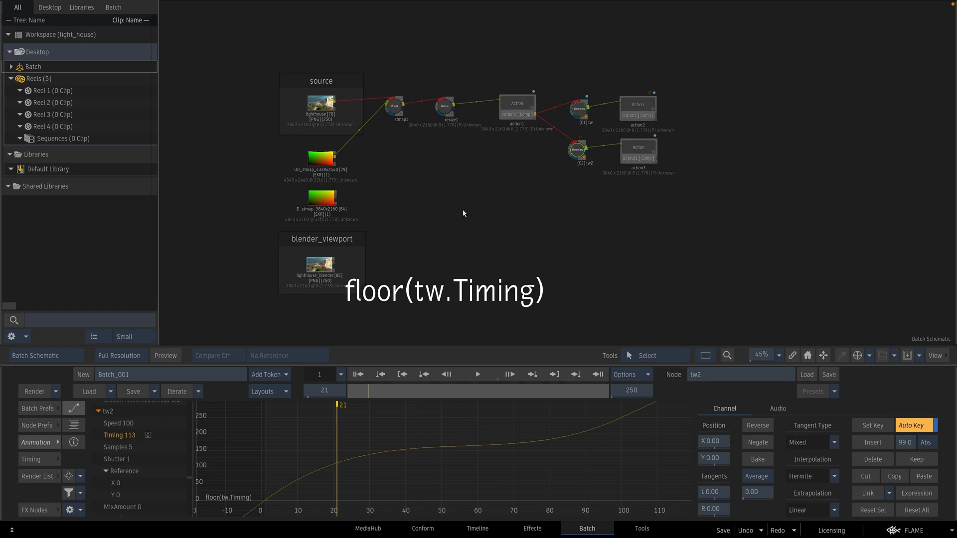
mouse_move(180, 445)
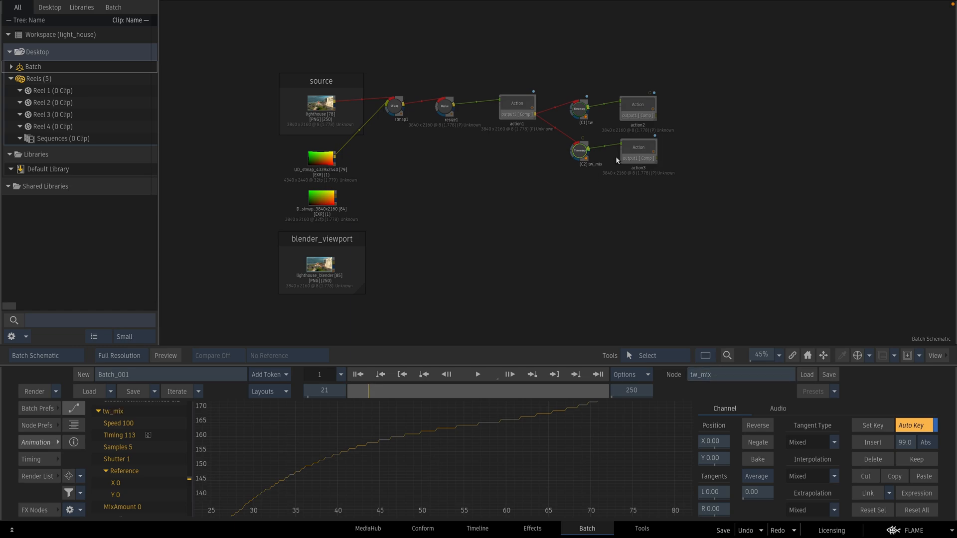
- Check the tw_mix timing curve, then enter action3's internal schematic
click(638, 148)
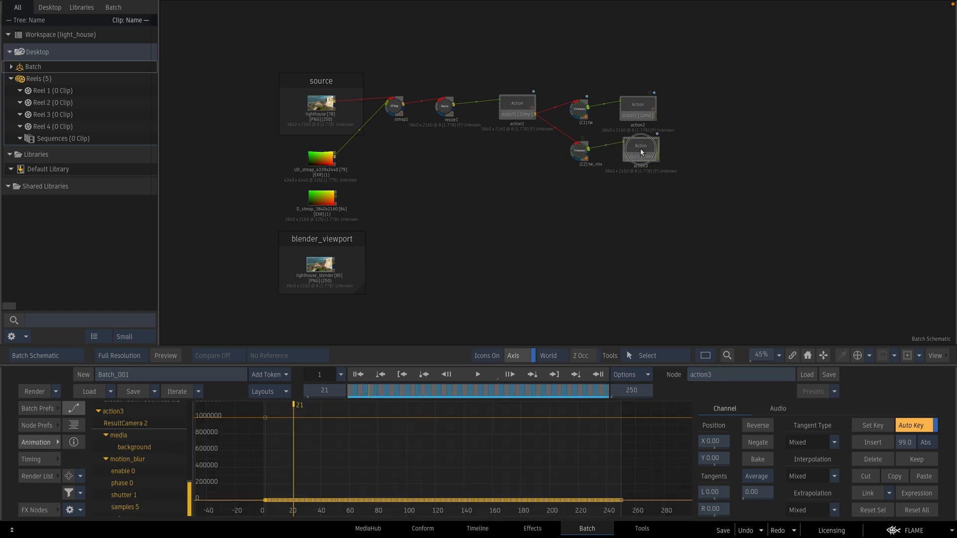
click(639, 149)
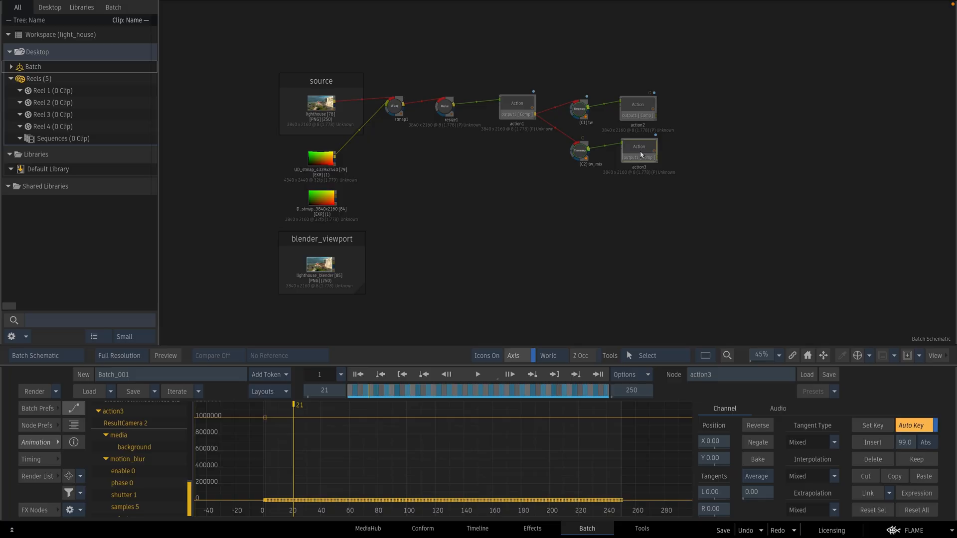
mouse_move(585, 149)
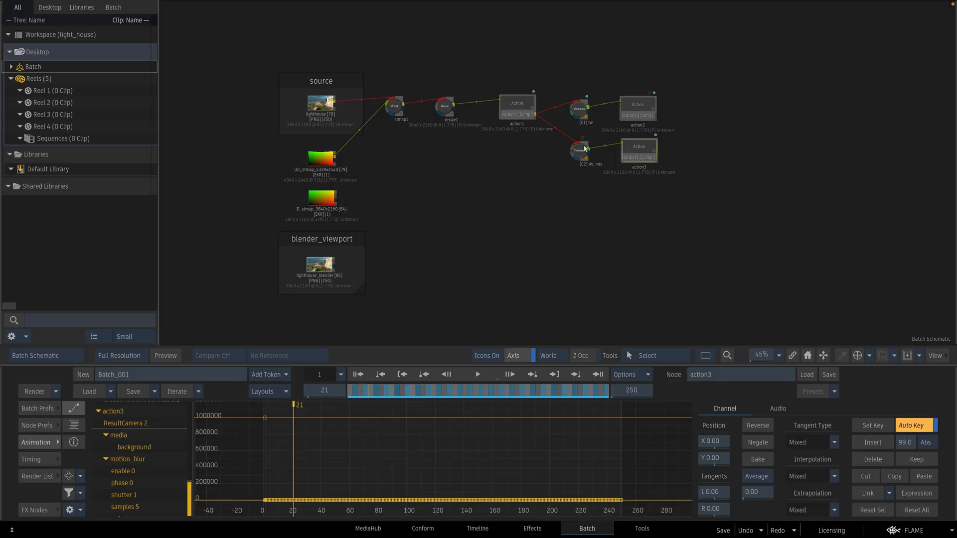
mouse_move(115, 435)
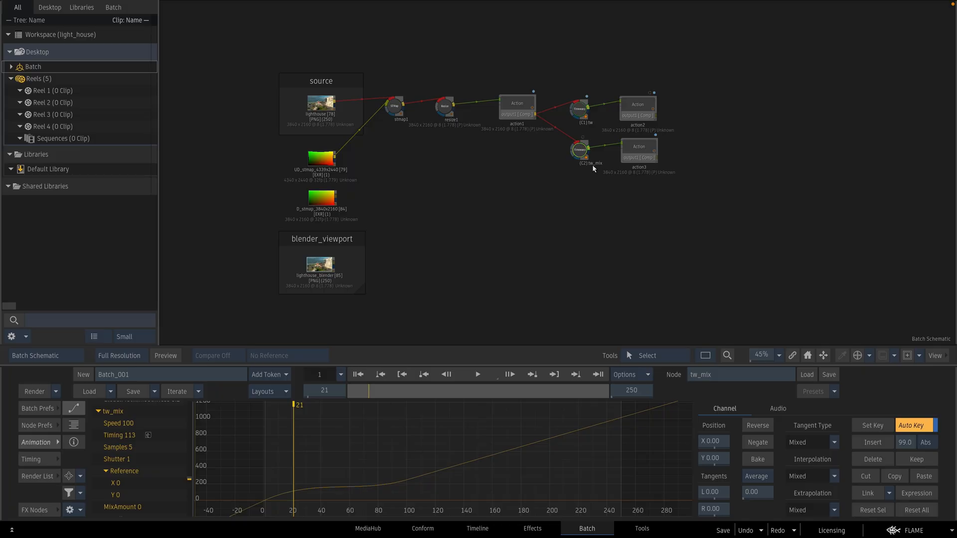
click(638, 151)
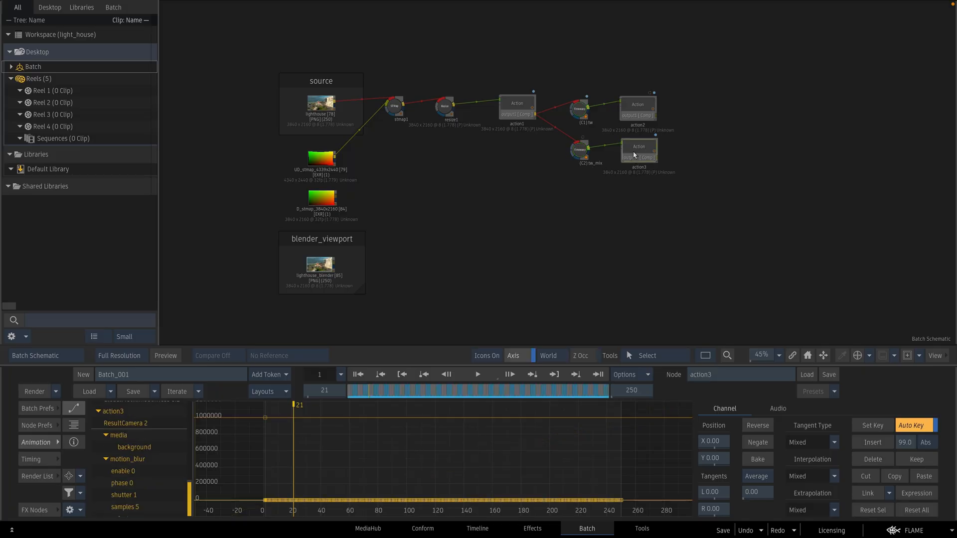
double_click(638, 150)
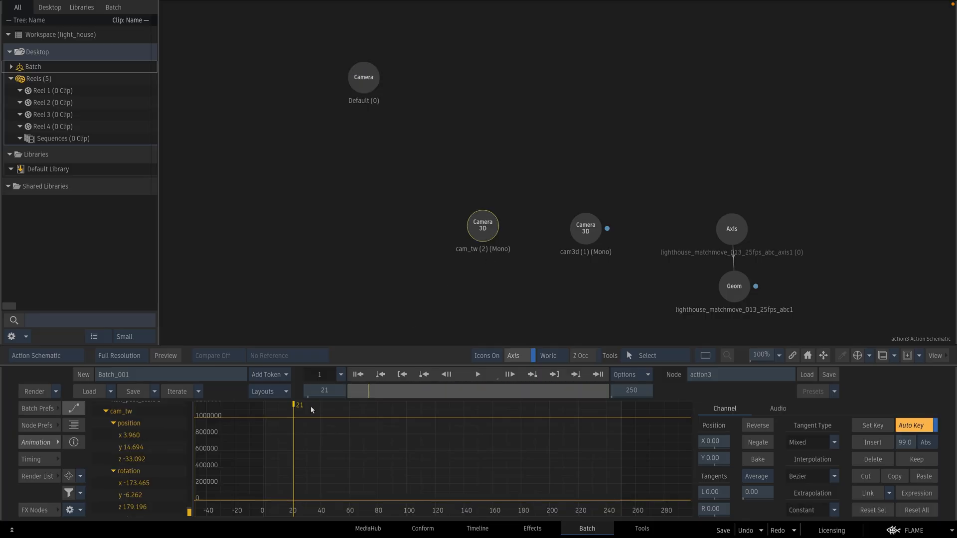
- Set cam_tw's expression to eval(cam3d.tw_mix.Timing) and return to Batch
click(915, 492)
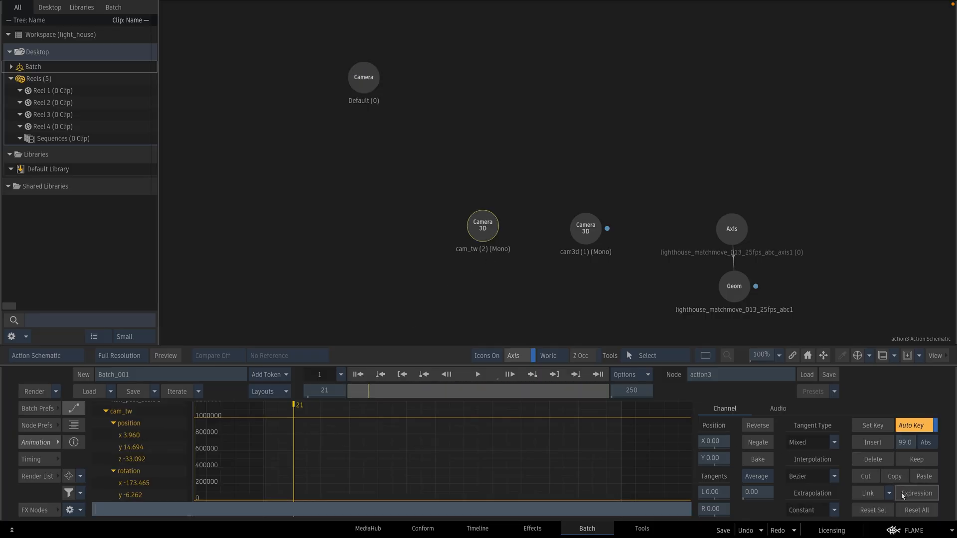
text(floor(tw.Timing))
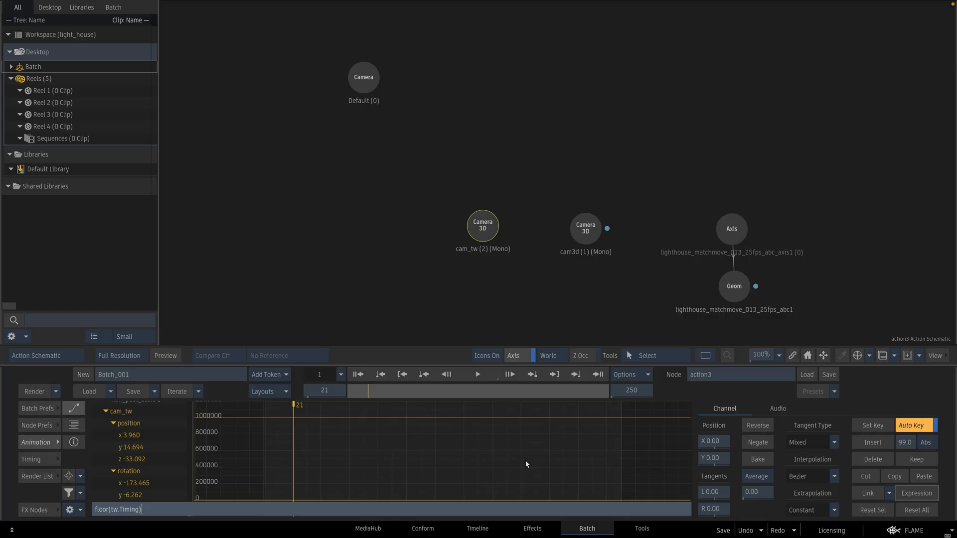
text(eval(cam3d.tw.Timing))
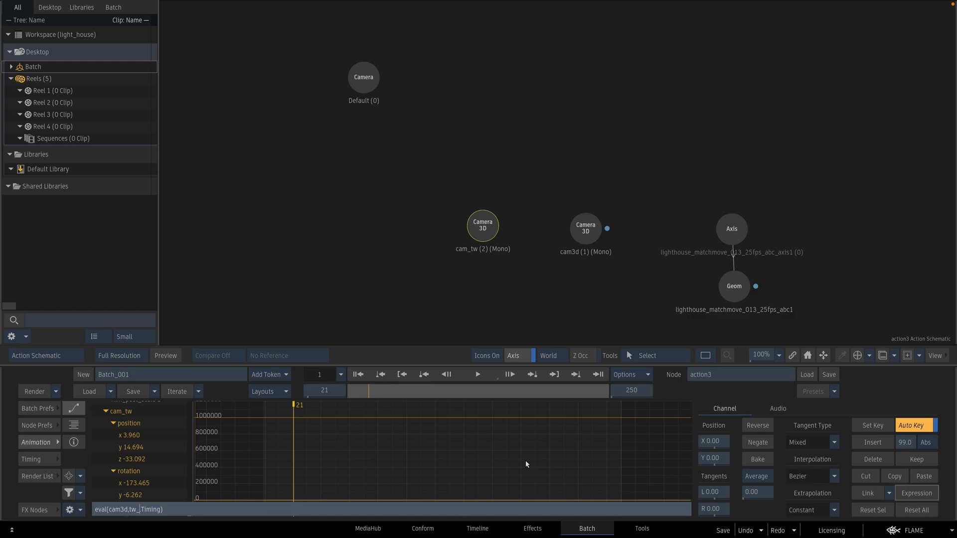
text(mix)
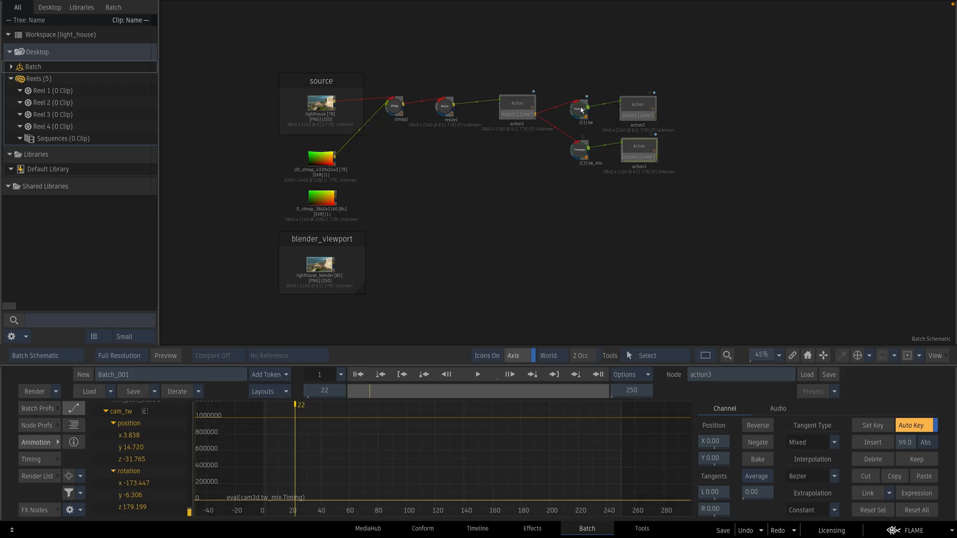
mouse_move(581, 151)
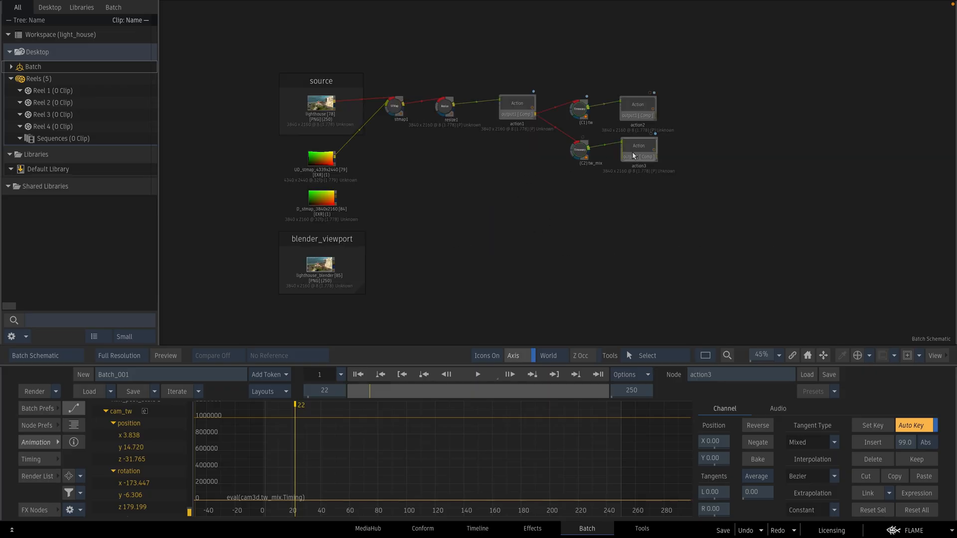
- Re-enter action3 at frame 1, select cam_tw and bring up the schematic context options
click(577, 150)
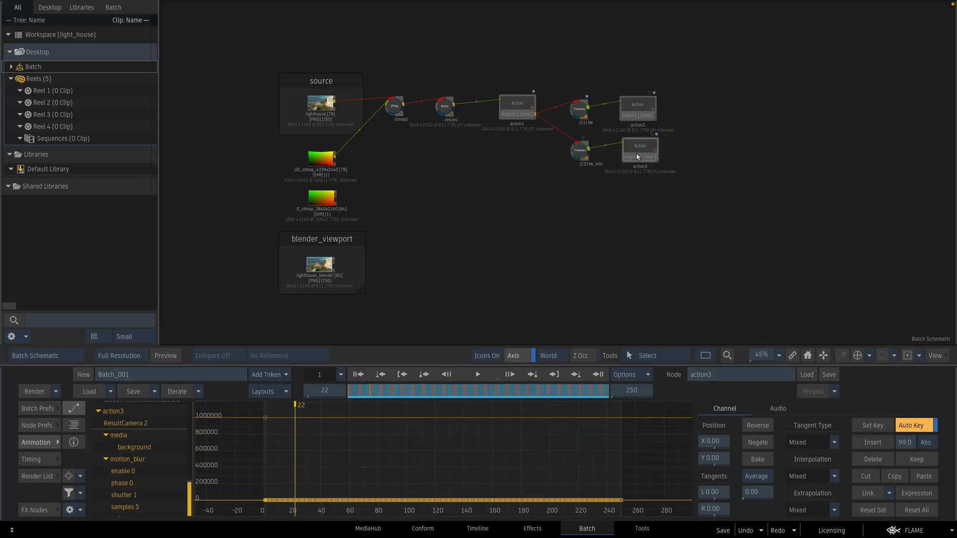
double_click(638, 151)
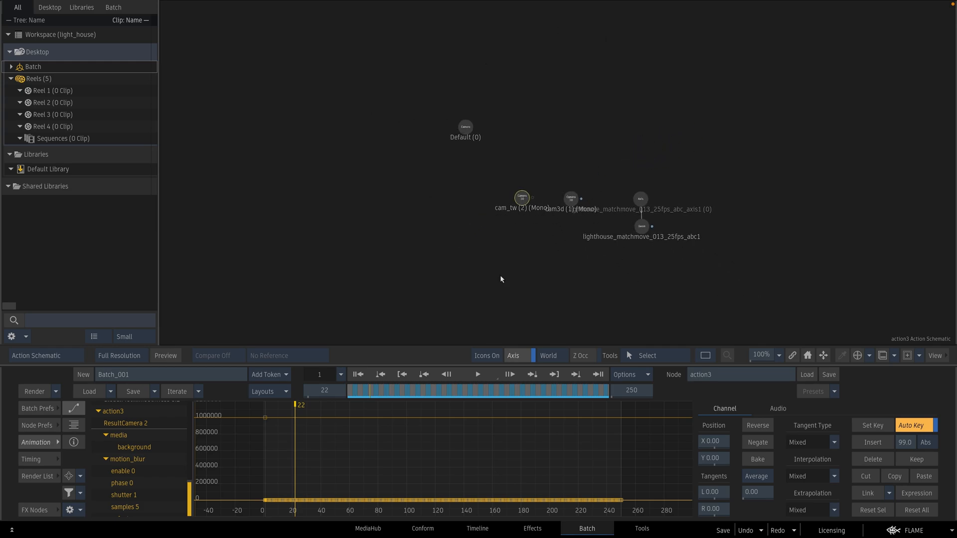
mouse_move(523, 204)
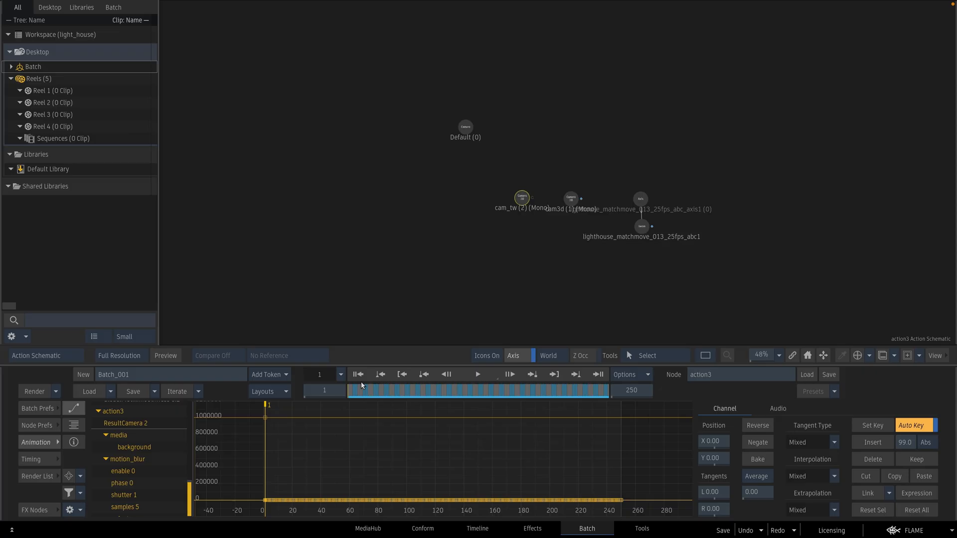
click(522, 197)
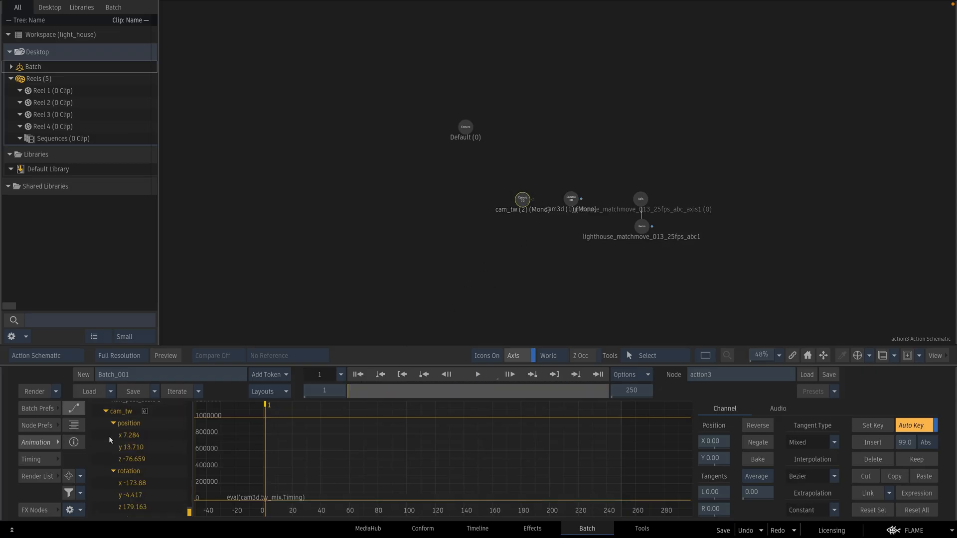
right_click(521, 199)
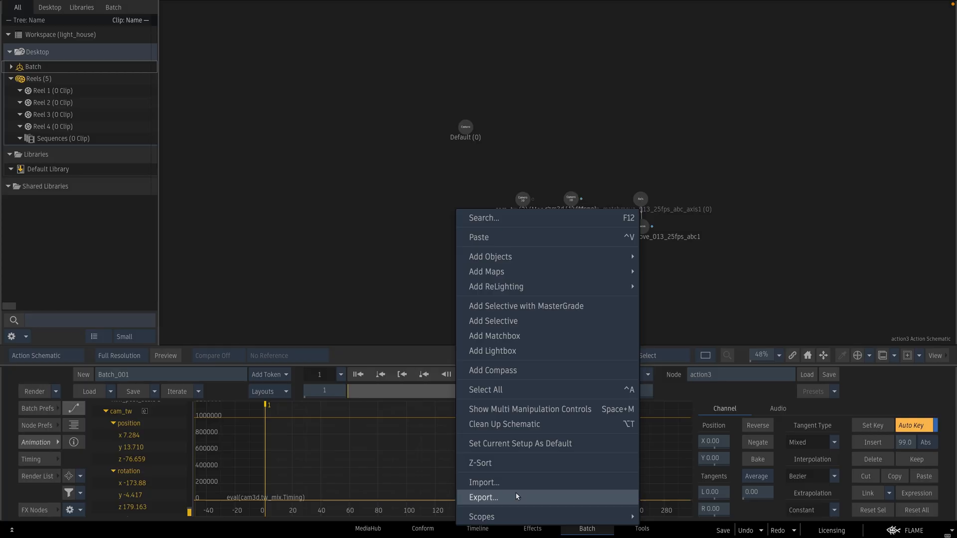
- Start the FBX Export Geom dialog and change its framerate from 23.976 to 25 fps
click(483, 497)
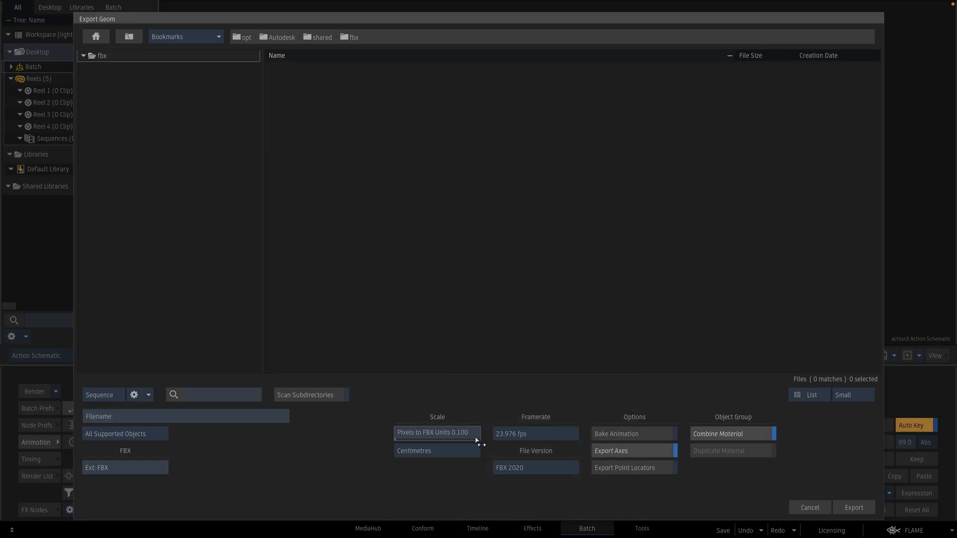
mouse_move(434, 433)
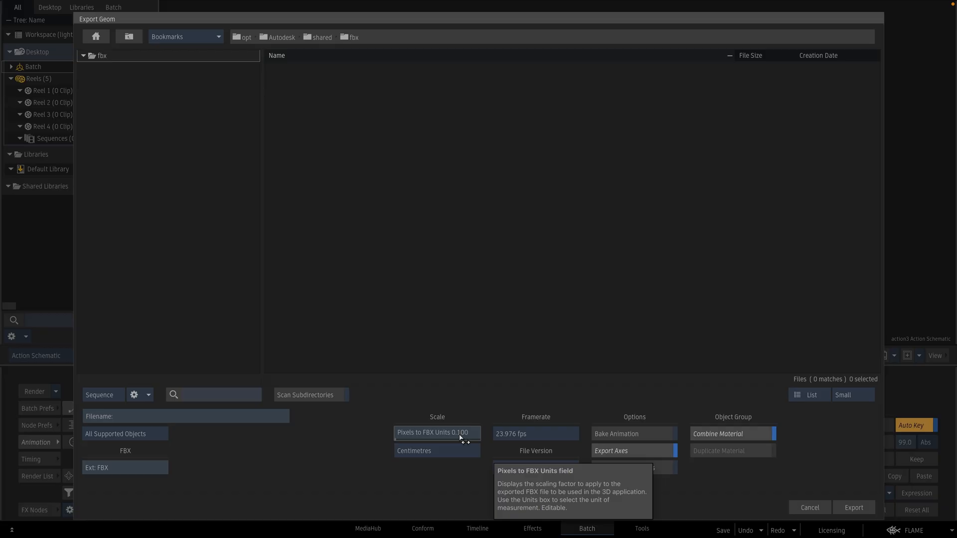
mouse_move(466, 440)
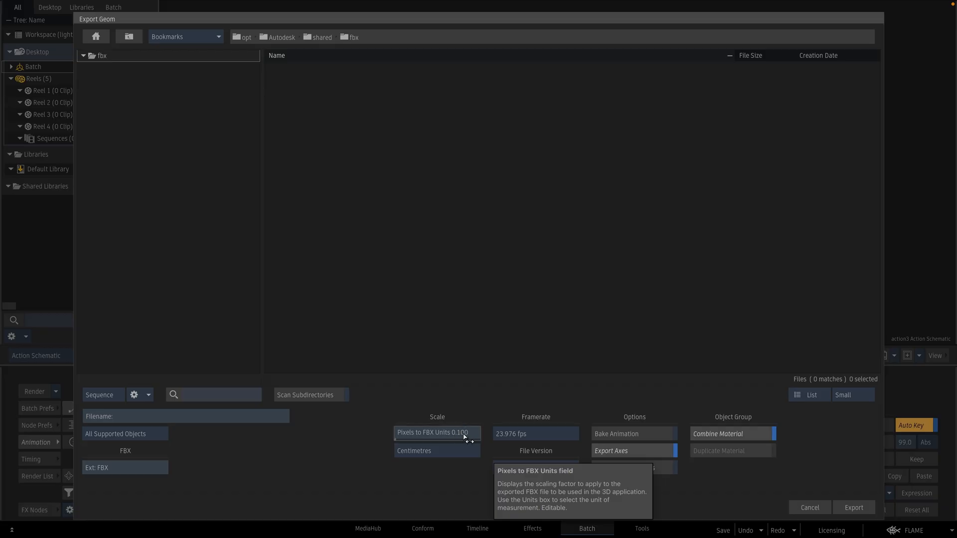
mouse_move(462, 439)
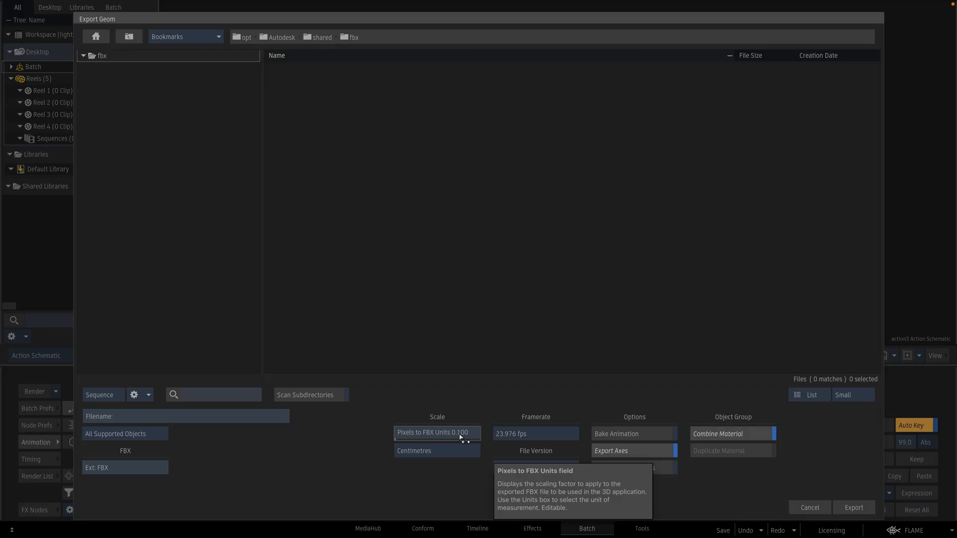
mouse_move(474, 446)
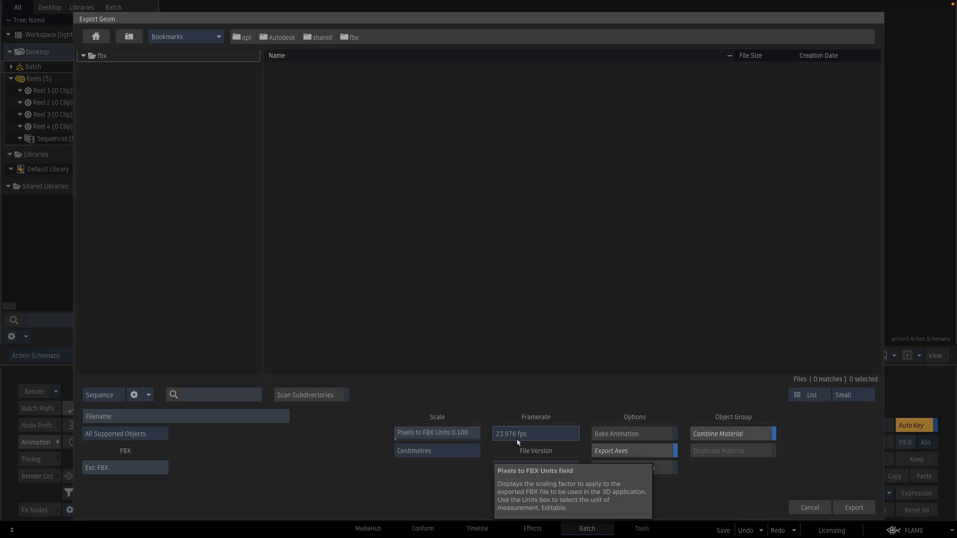
click(535, 434)
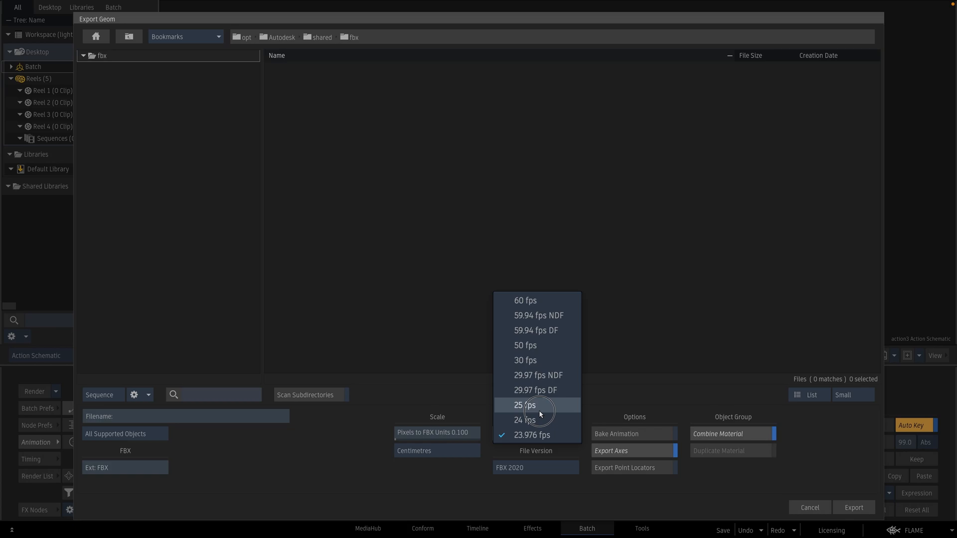
click(525, 405)
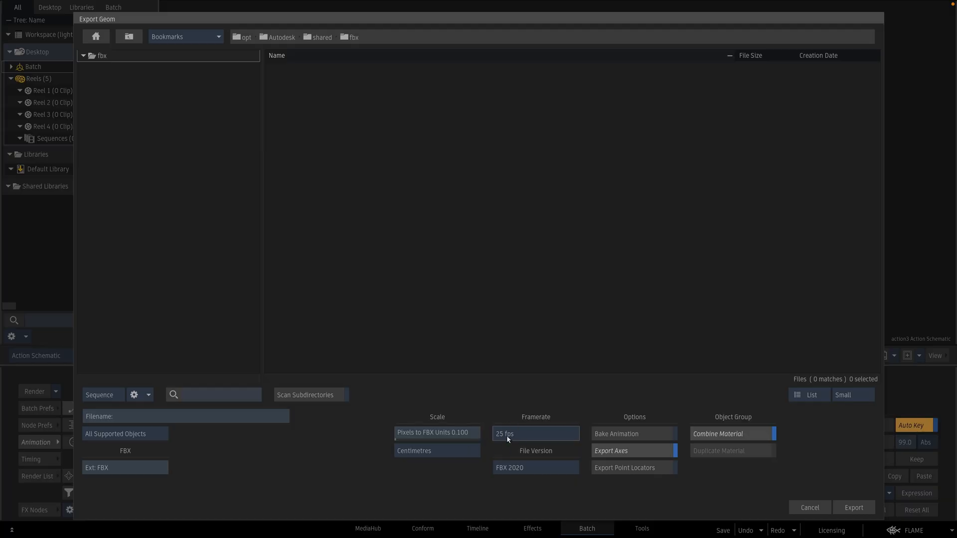
mouse_move(506, 441)
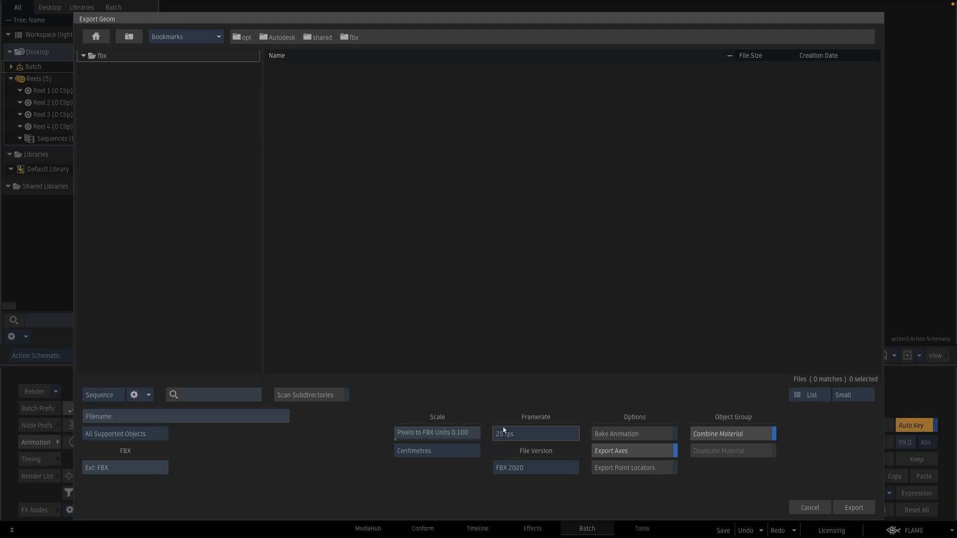